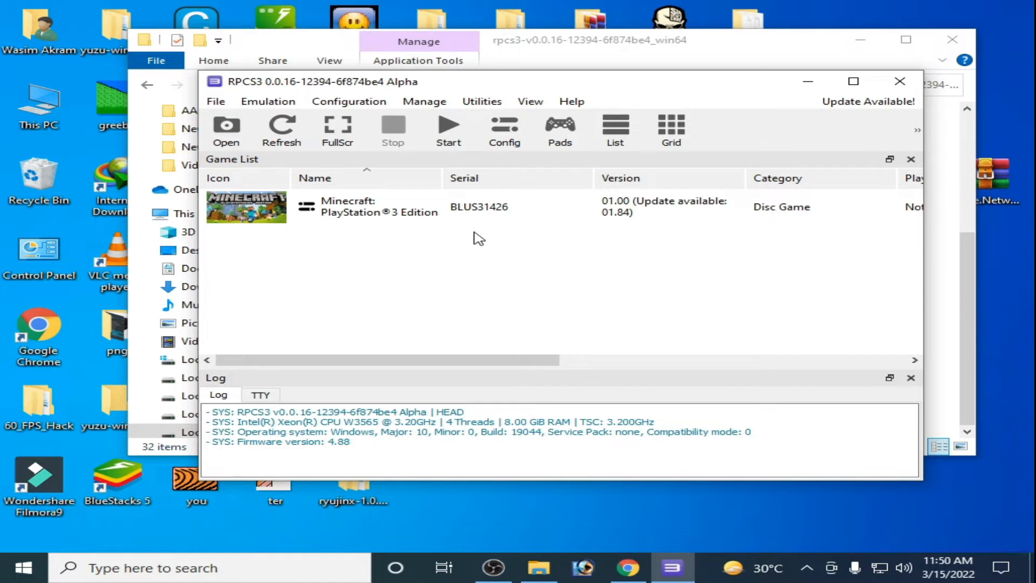
pyautogui.moveTo(535, 296)
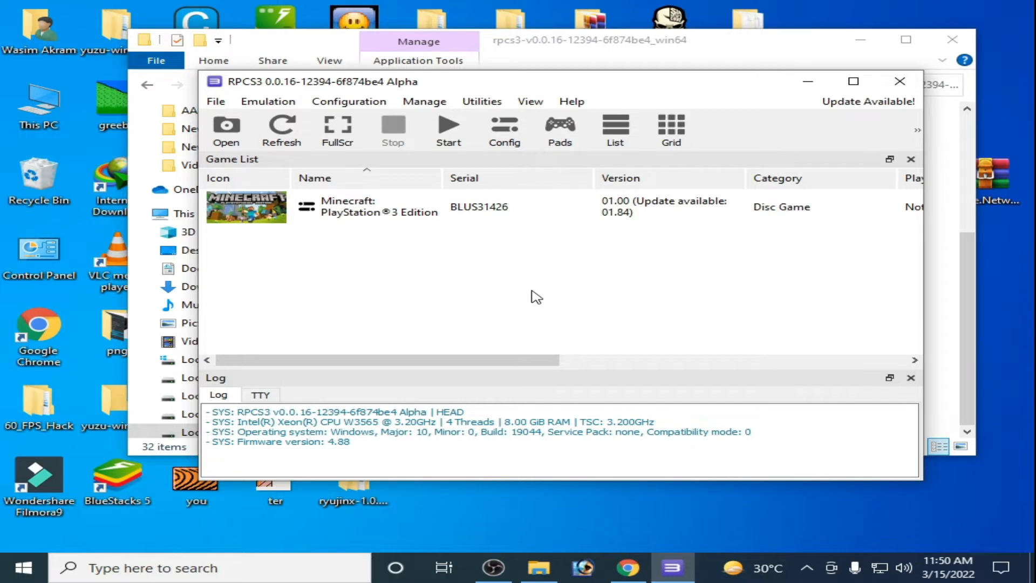
pyautogui.moveTo(610, 258)
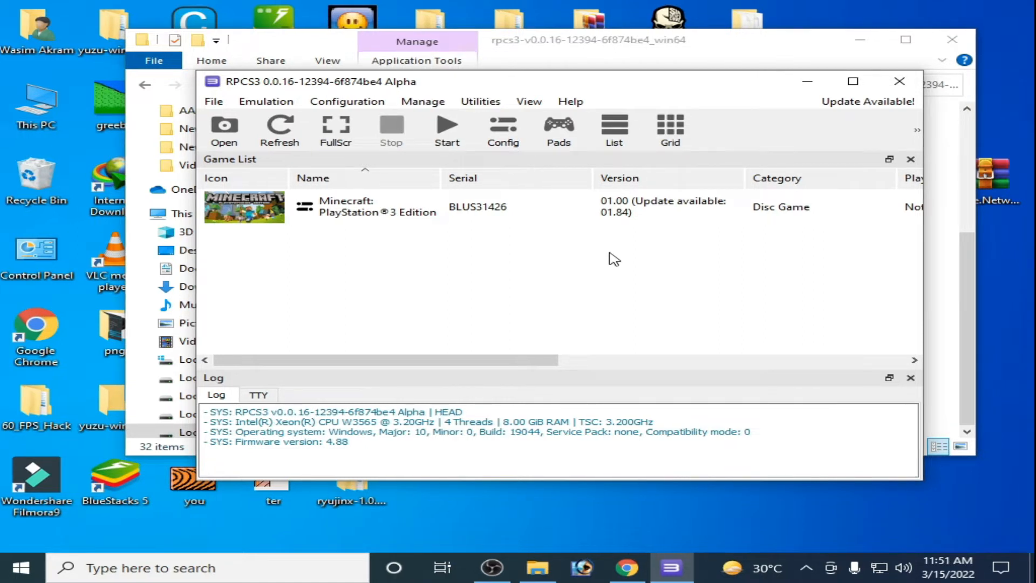
pyautogui.moveTo(522, 265)
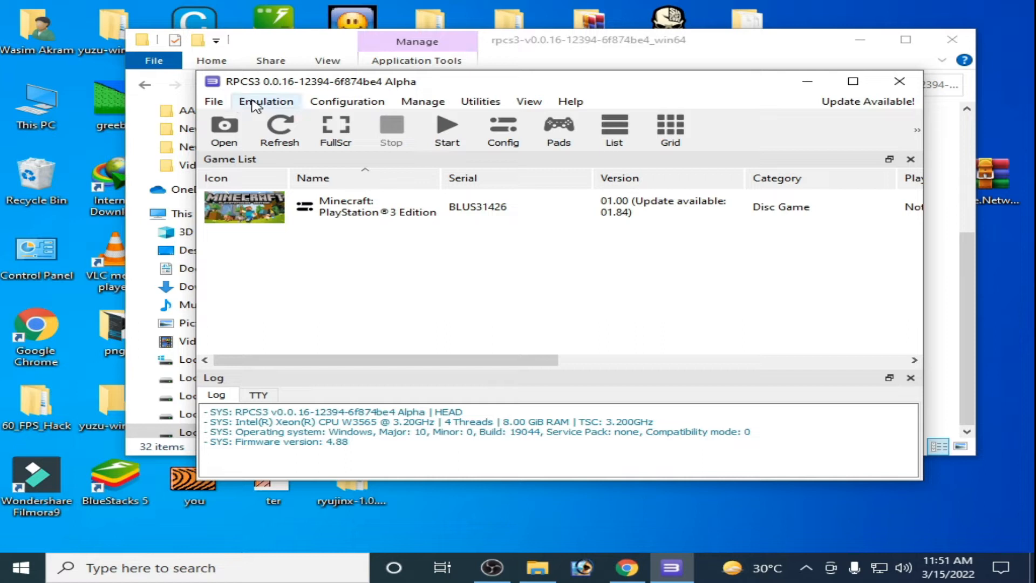
# - Reach the GPU settings and list the renderer choices, where only OpenGL appears
pyautogui.click(265, 102)
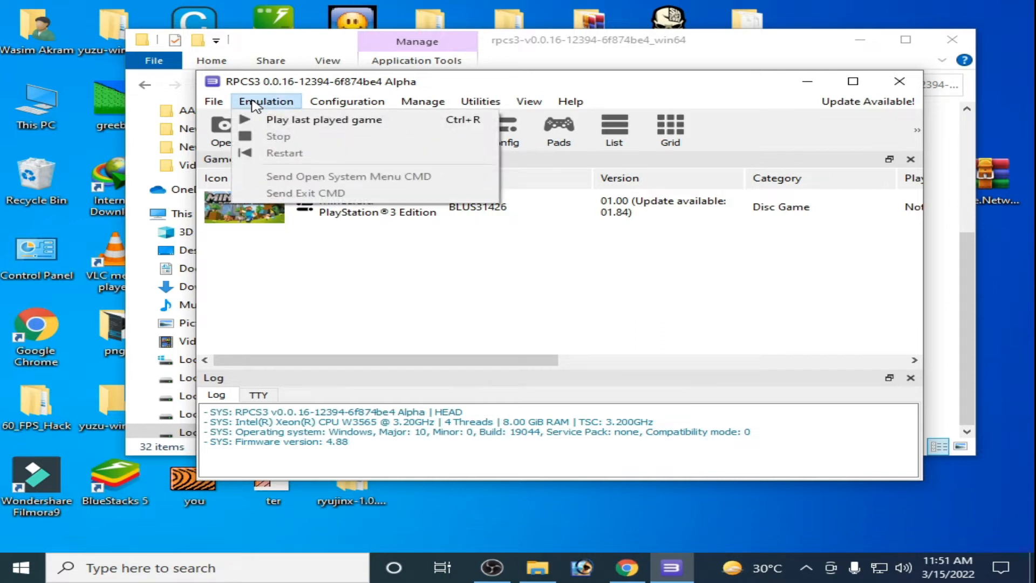
pyautogui.click(346, 101)
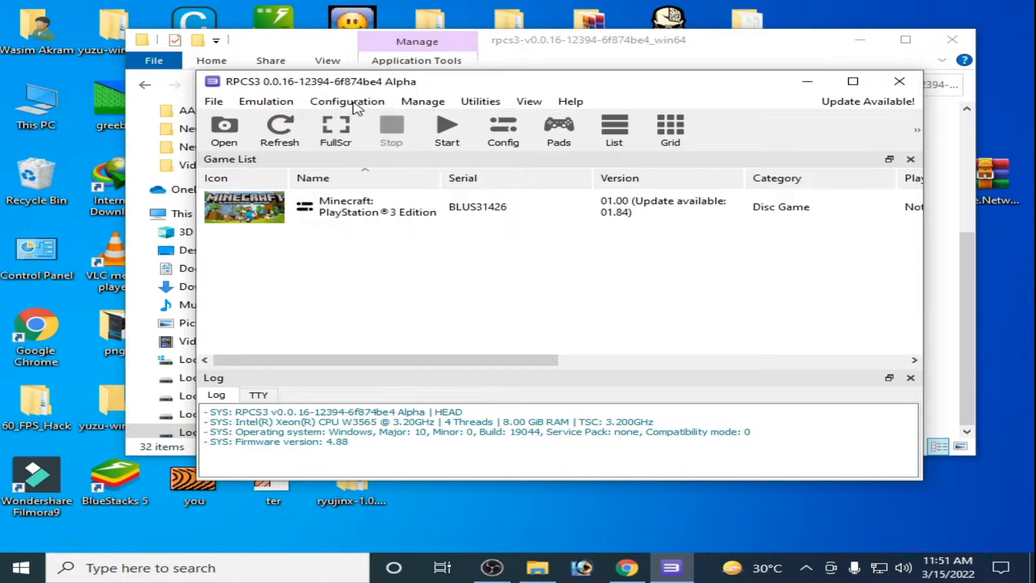
pyautogui.click(347, 101)
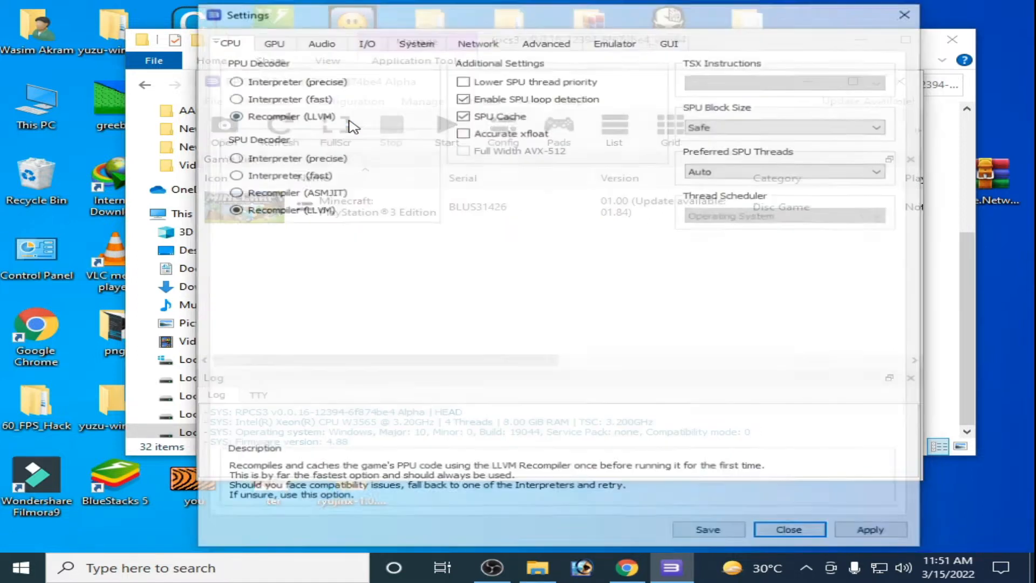
pyautogui.click(270, 41)
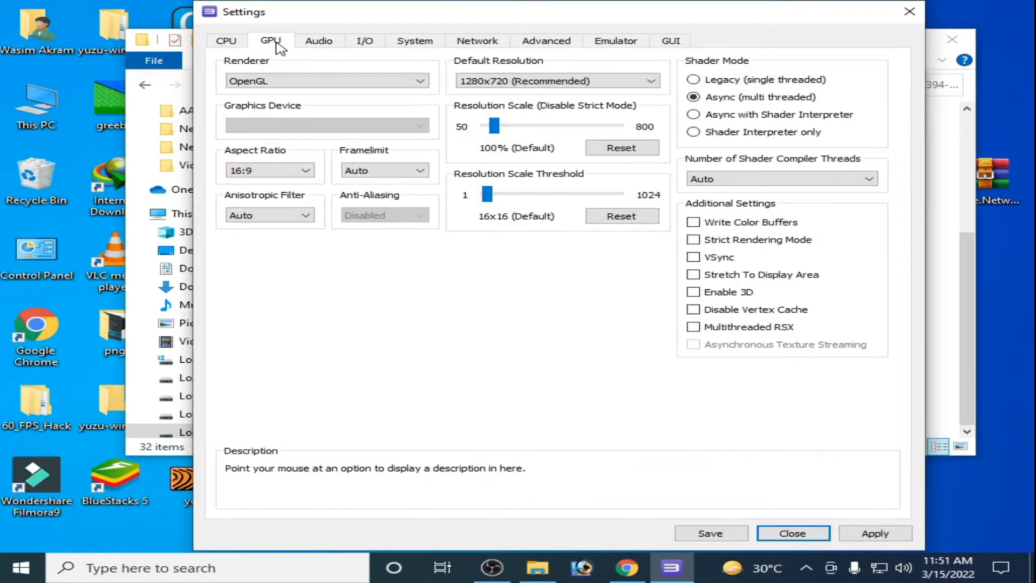
pyautogui.click(417, 80)
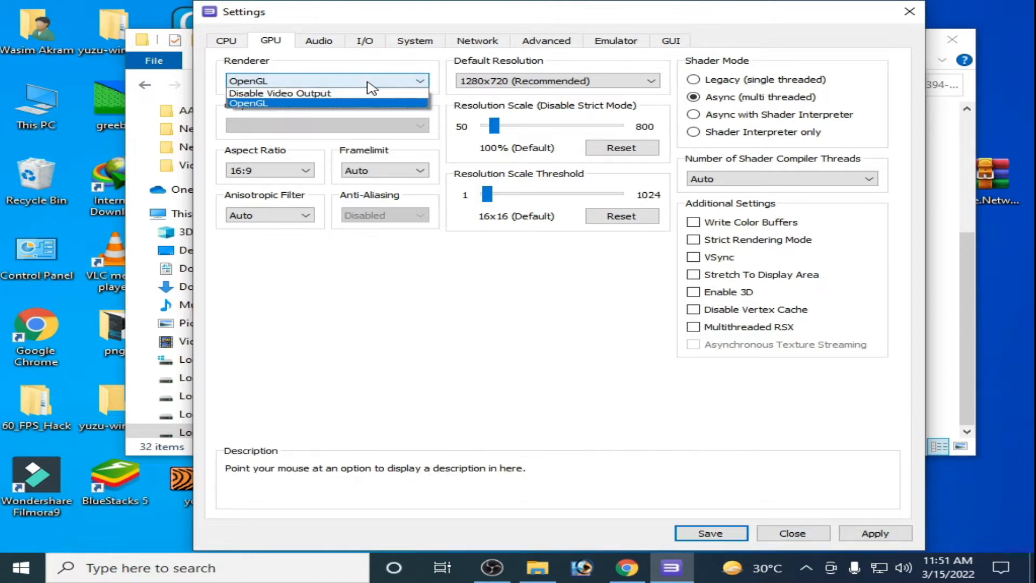
pyautogui.moveTo(329, 108)
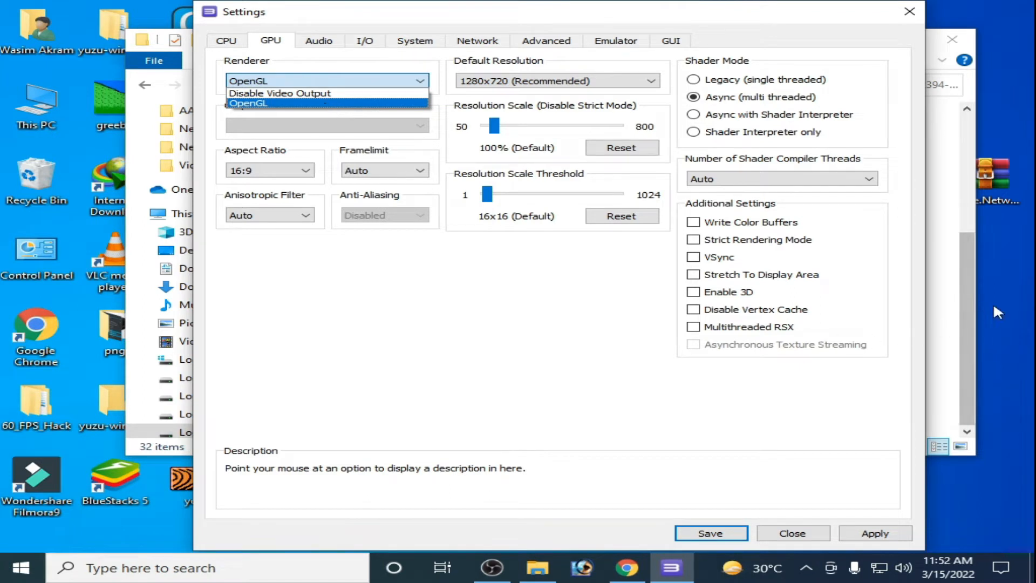
# - Launch NVIDIA Control Panel from the desktop and view System Information showing driver 353.62
pyautogui.rightClick(997, 312)
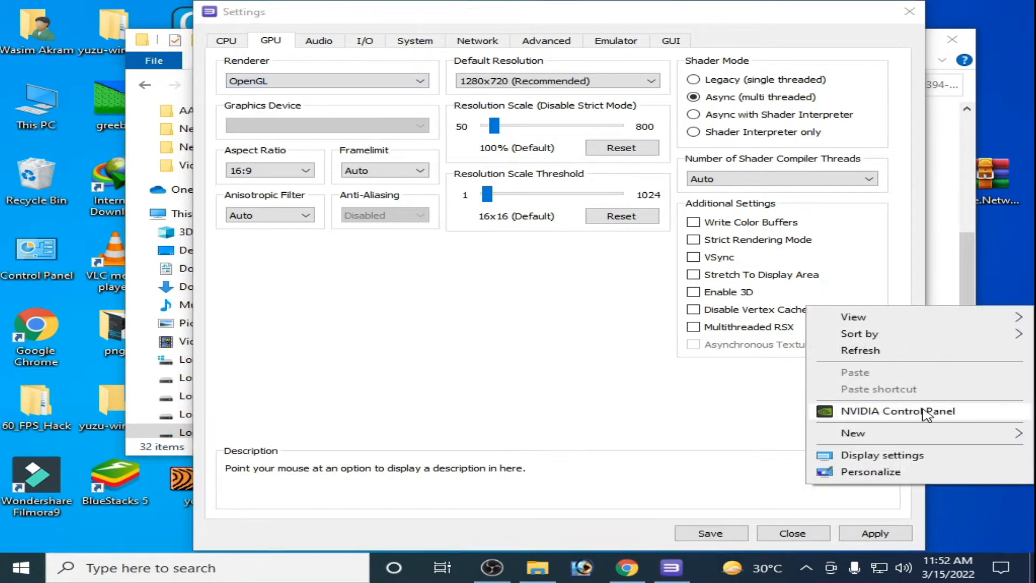
pyautogui.click(896, 410)
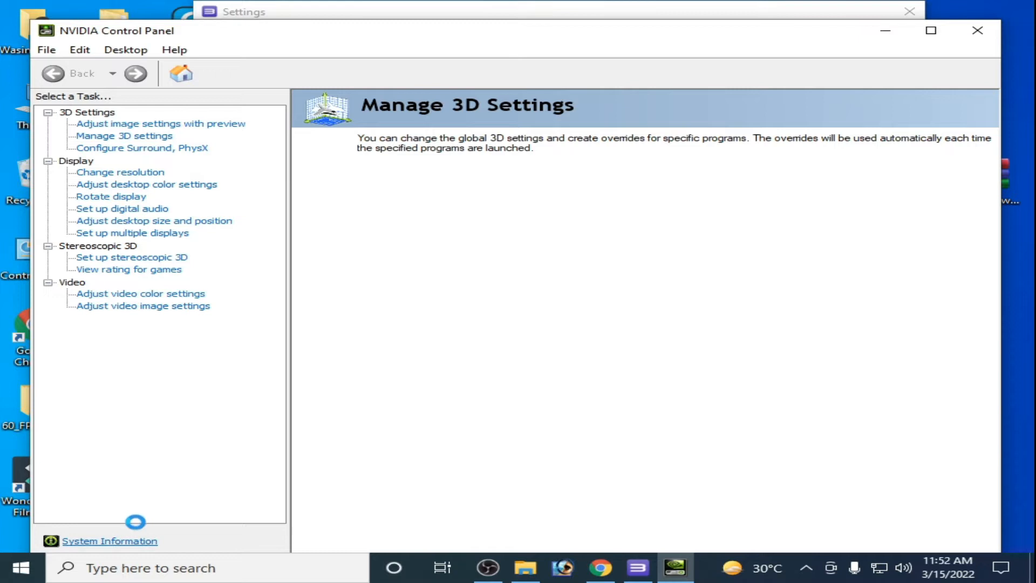
pyautogui.click(123, 136)
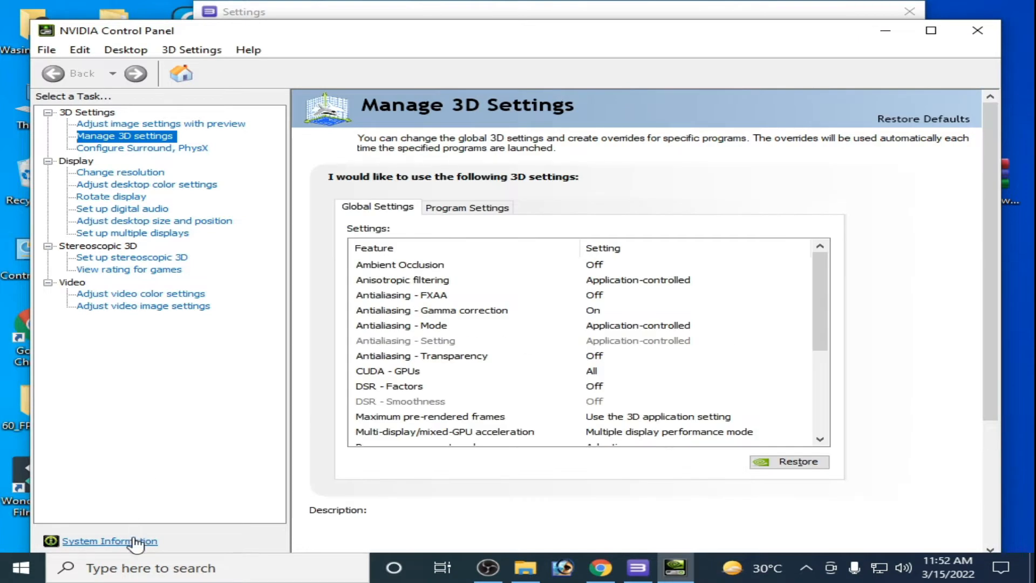
pyautogui.click(109, 540)
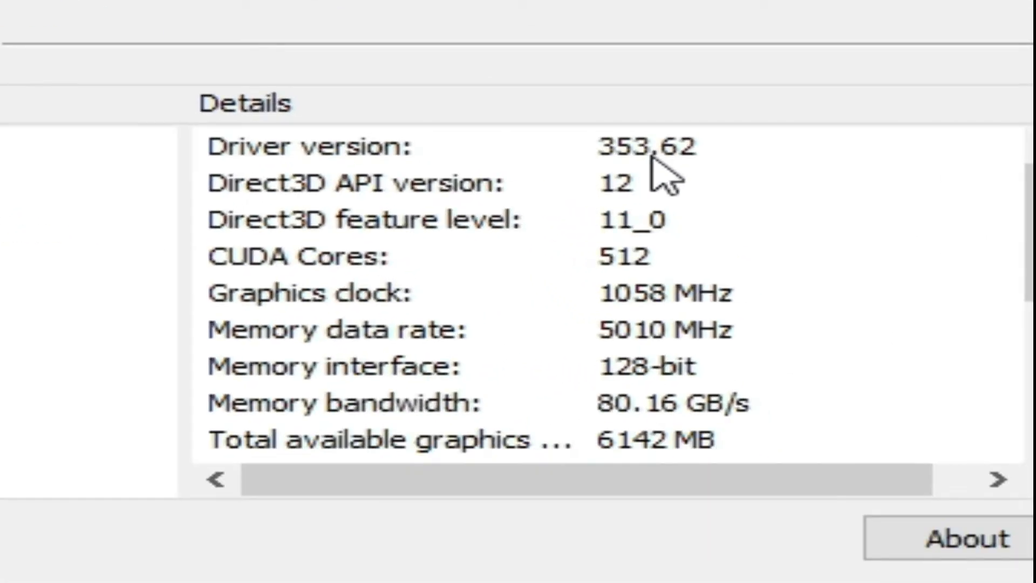
pyautogui.moveTo(277, 168)
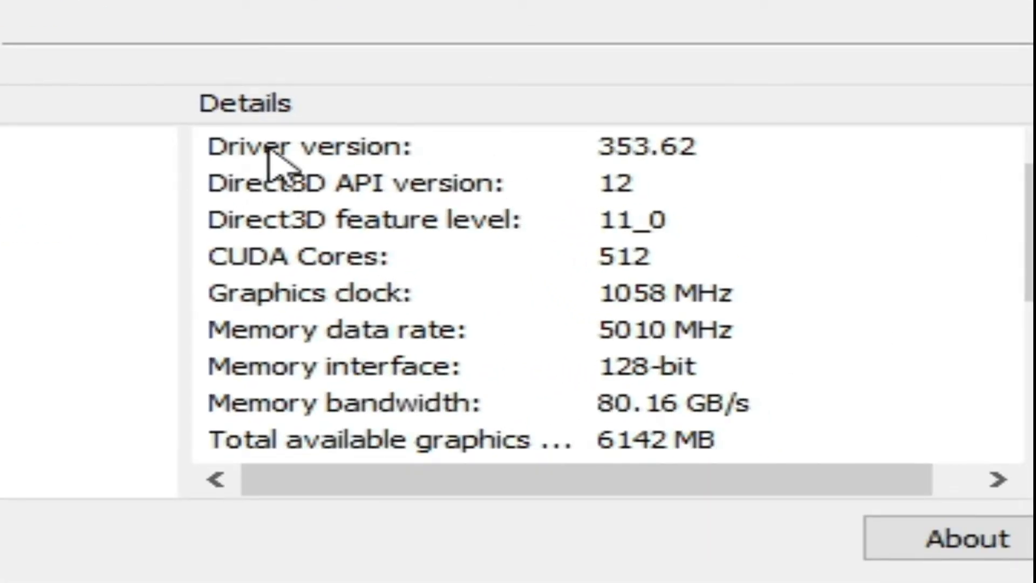
pyautogui.moveTo(568, 165)
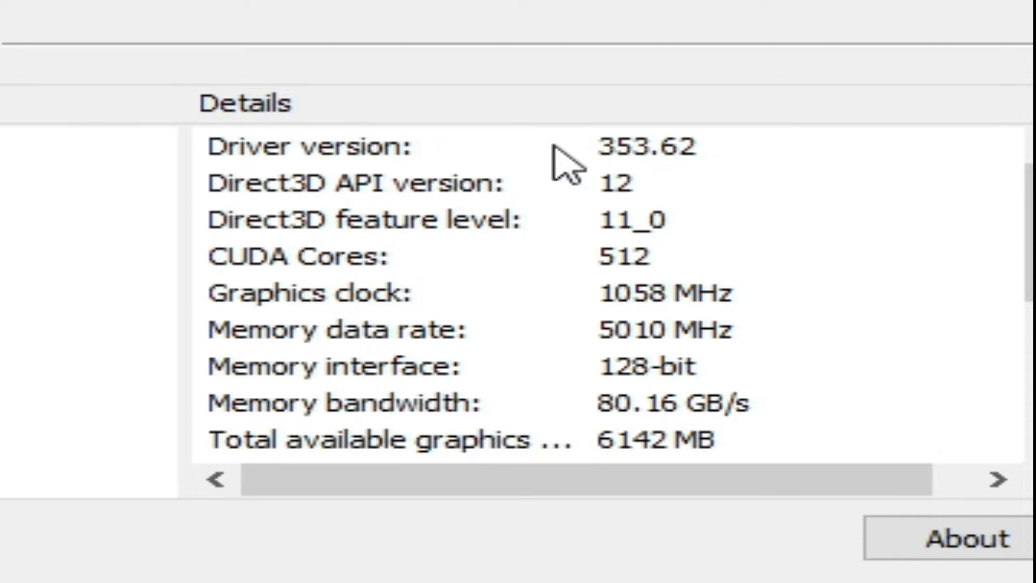
pyautogui.moveTo(604, 168)
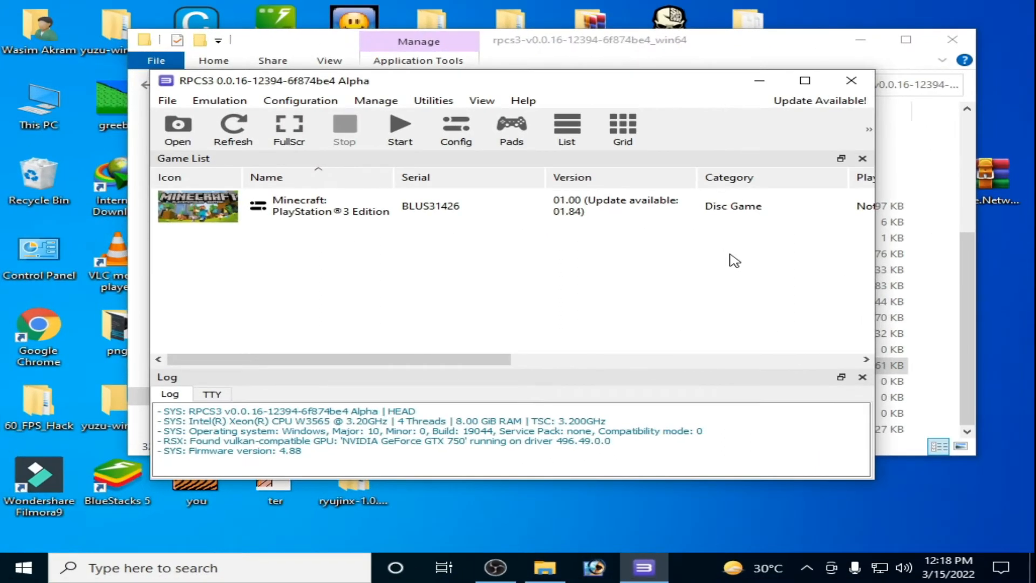
pyautogui.moveTo(1011, 297)
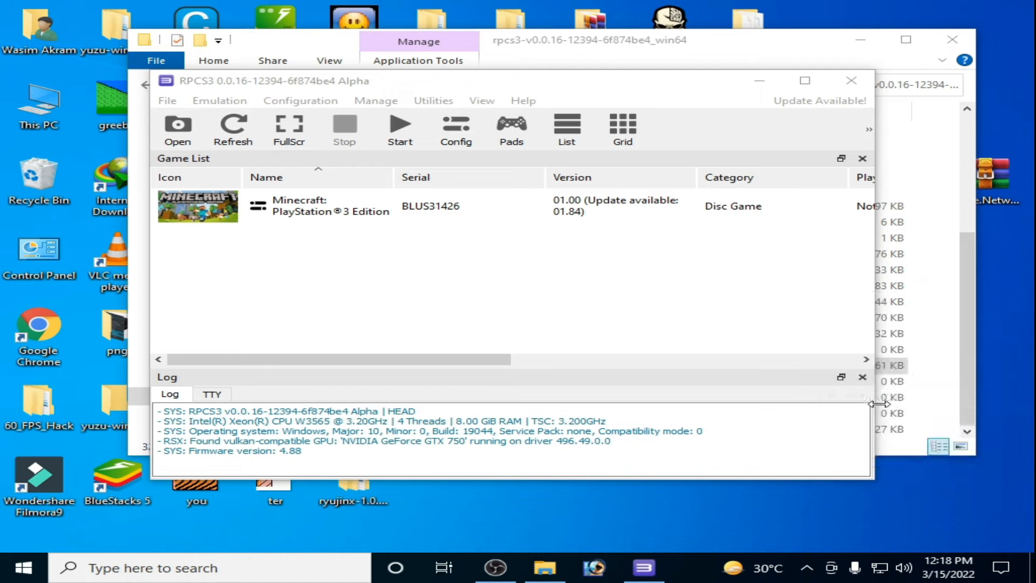
pyautogui.click(672, 567)
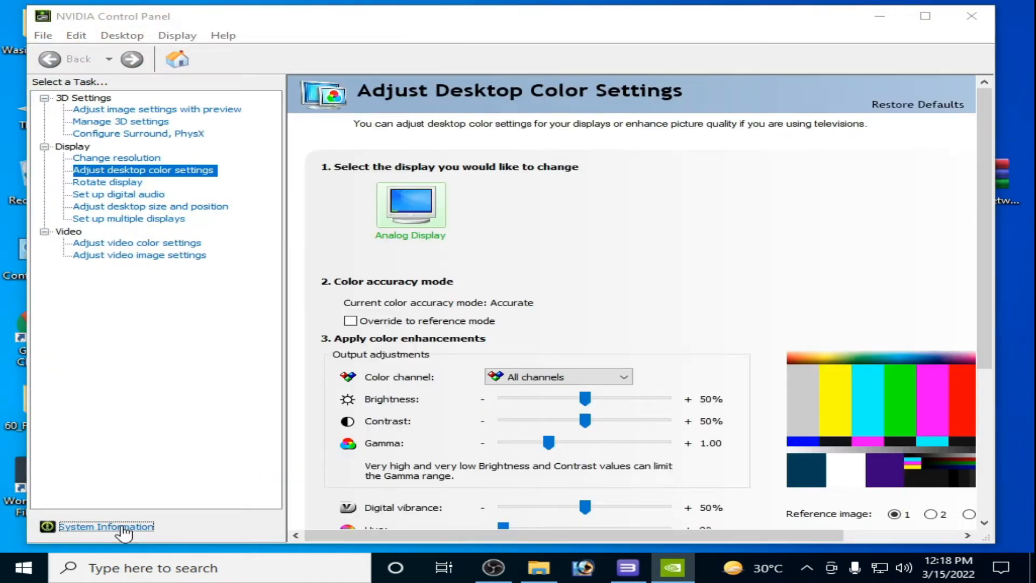
pyautogui.moveTo(307, 377)
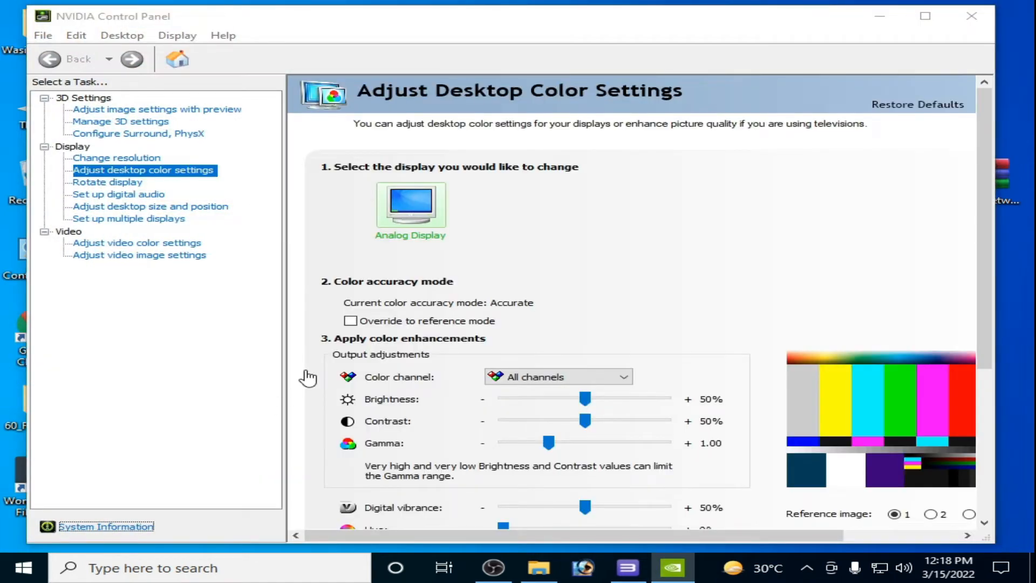
pyautogui.click(106, 526)
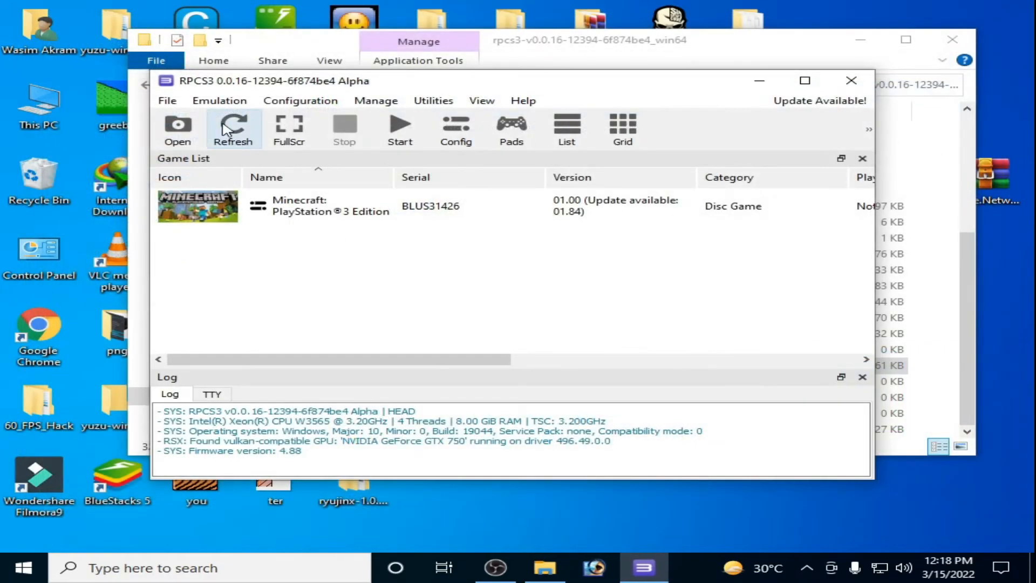
# - Choose Vulkan as the renderer on the GeForce GTX 750 and save the GPU settings
pyautogui.click(300, 100)
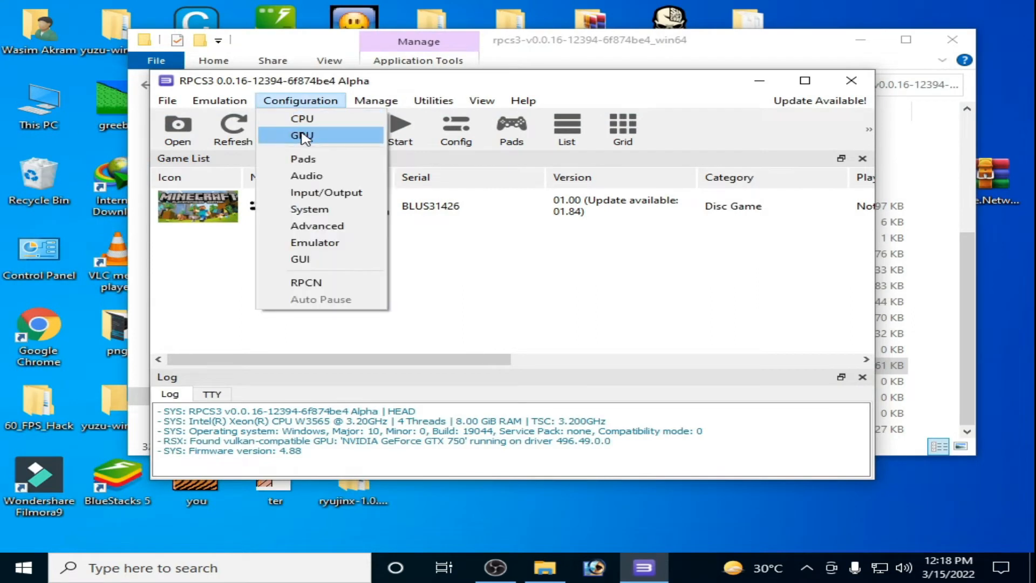
pyautogui.click(301, 136)
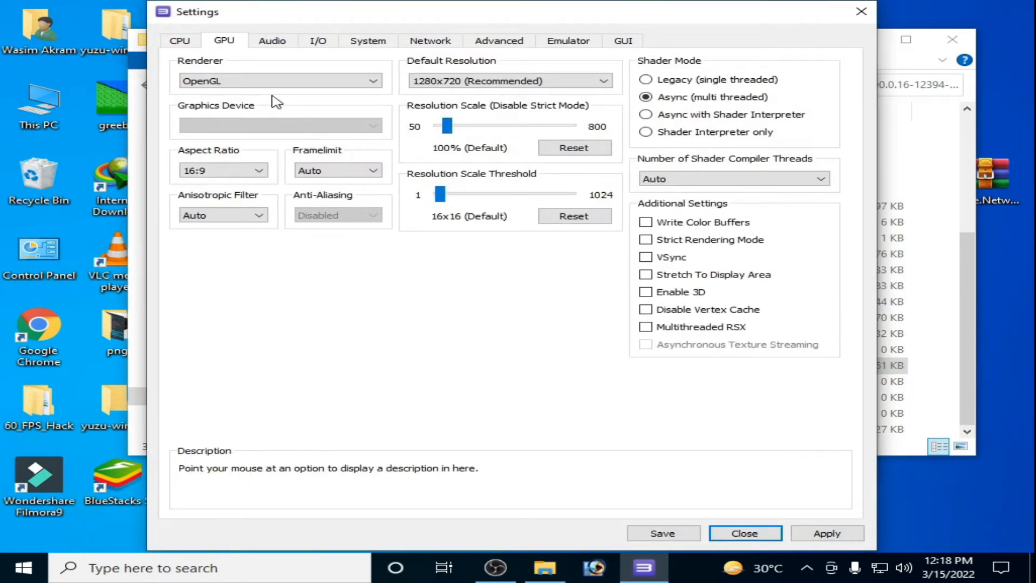
pyautogui.click(372, 80)
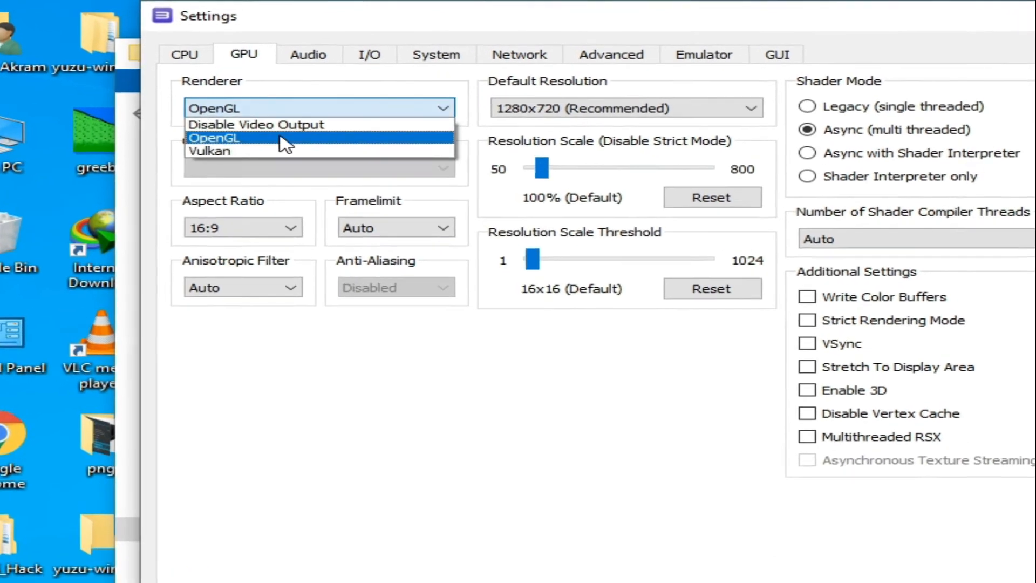
pyautogui.click(210, 151)
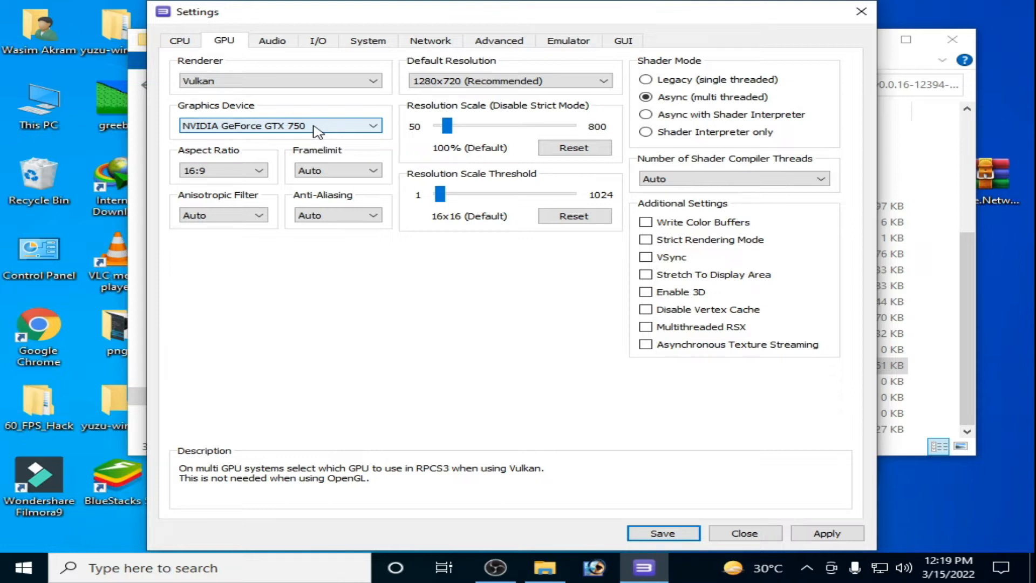
pyautogui.moveTo(610, 377)
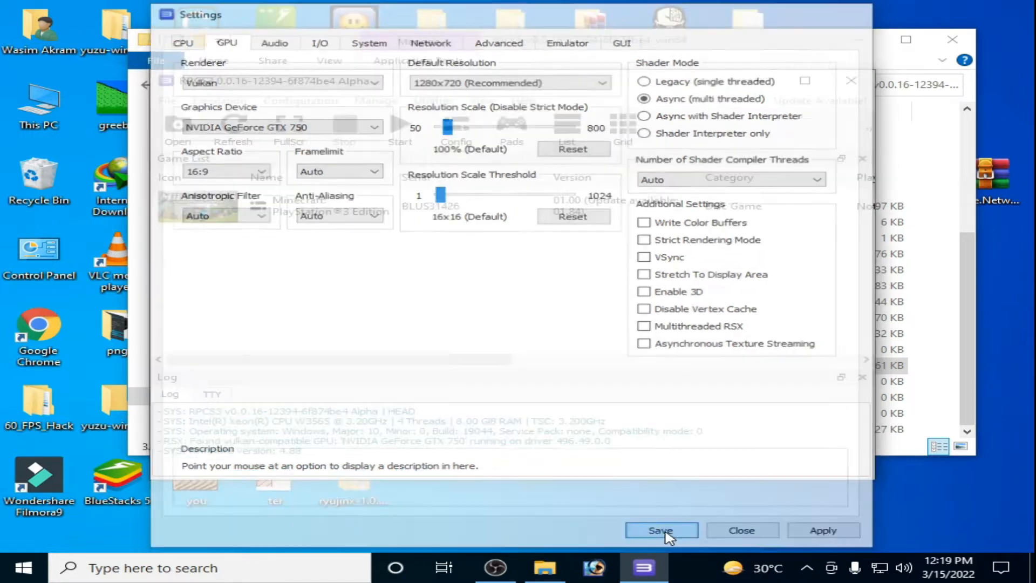
pyautogui.click(661, 529)
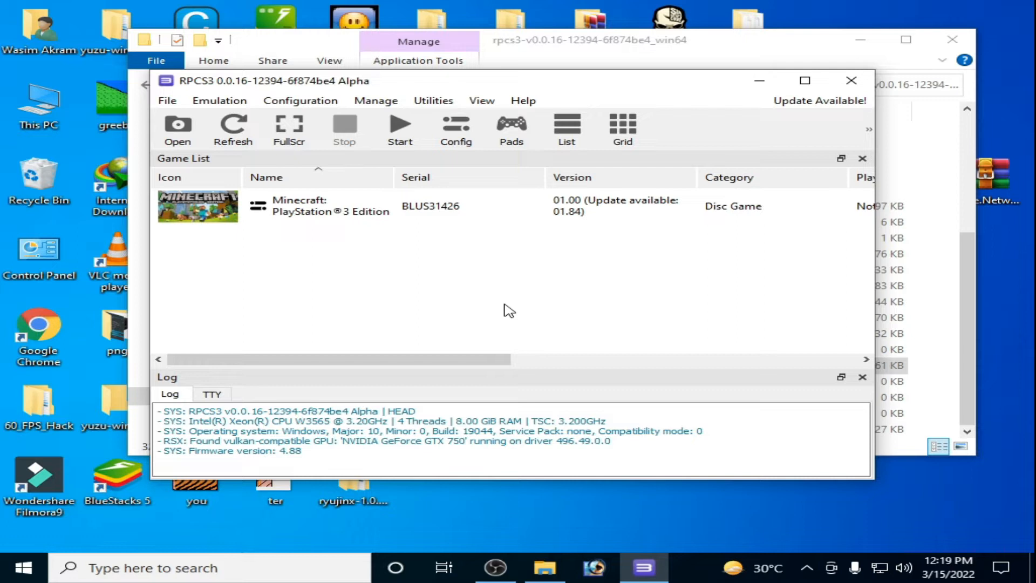
# - In msconfig's advanced boot options, set the number of processors to 4 and apply
pyautogui.write('msc')
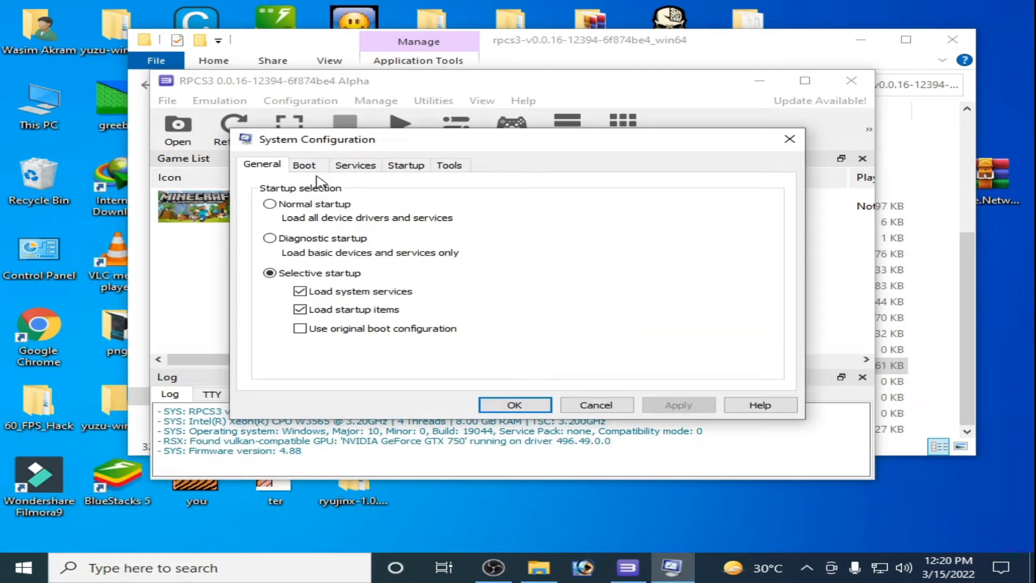
pyautogui.click(298, 274)
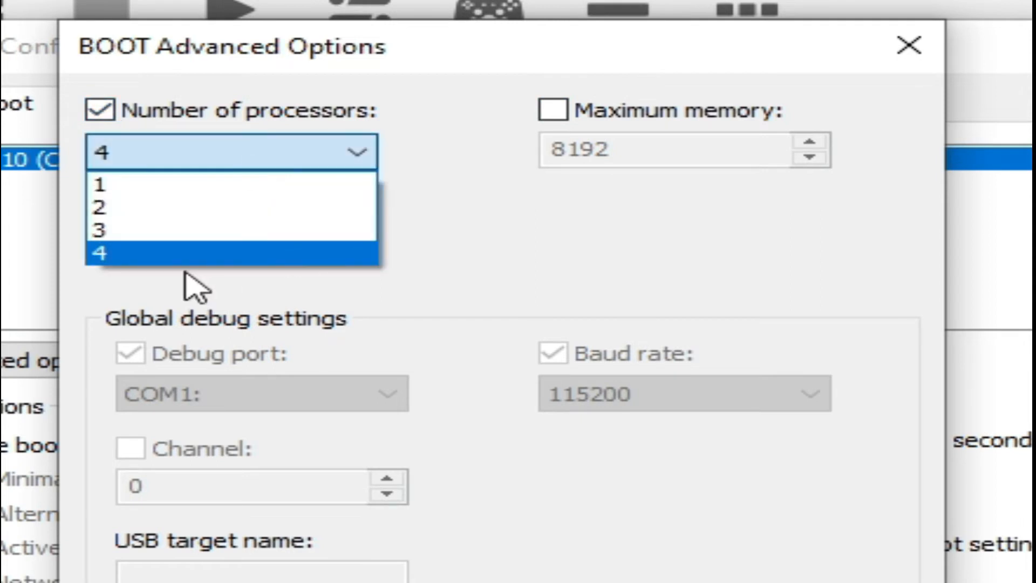
pyautogui.click(97, 252)
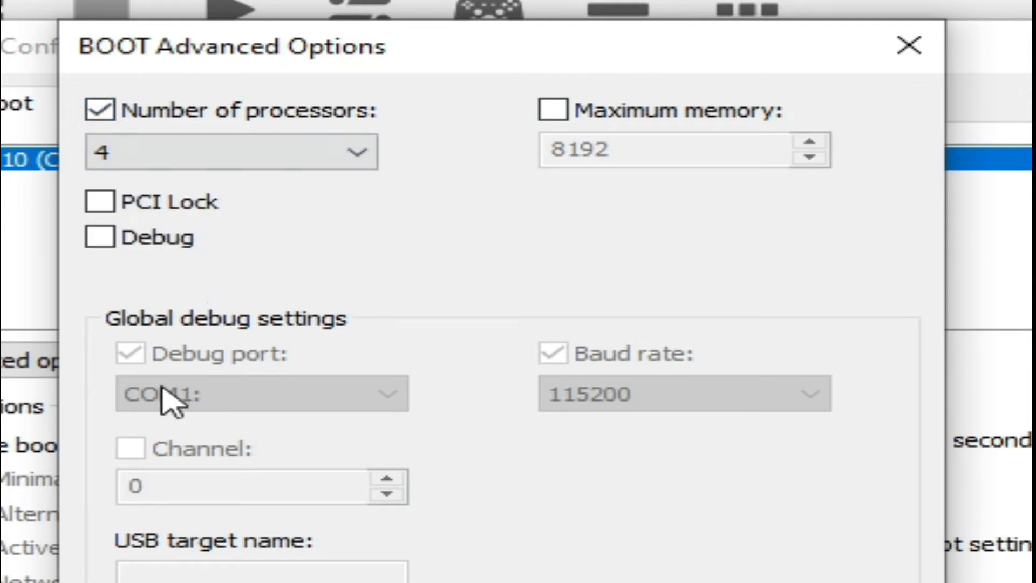
pyautogui.moveTo(479, 320)
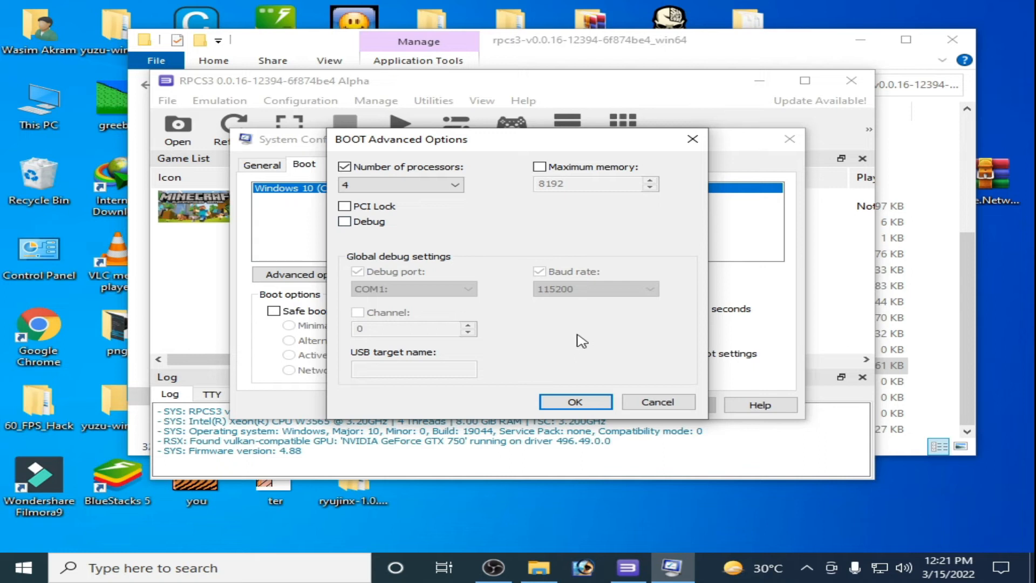
pyautogui.click(575, 401)
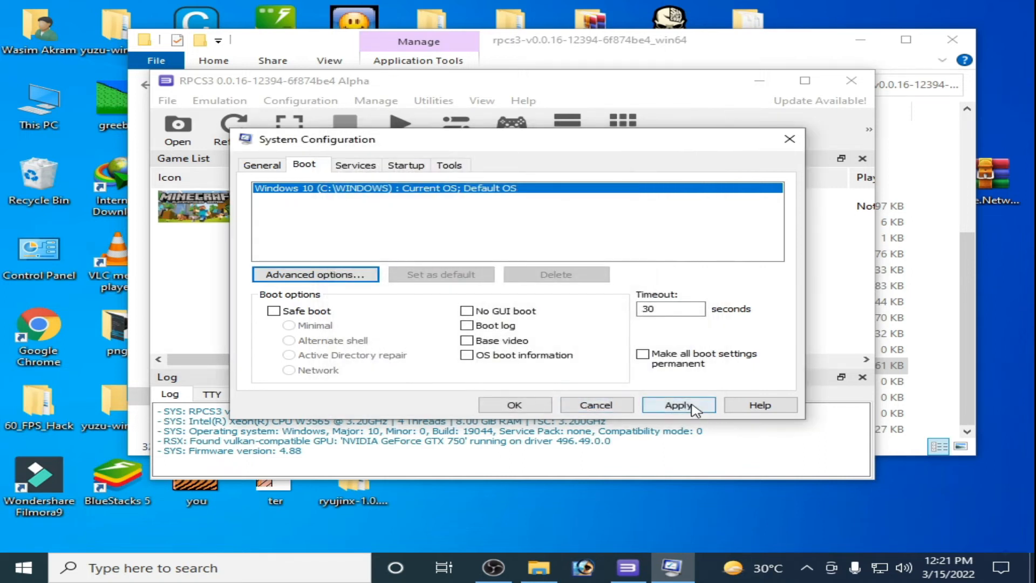
pyautogui.click(677, 405)
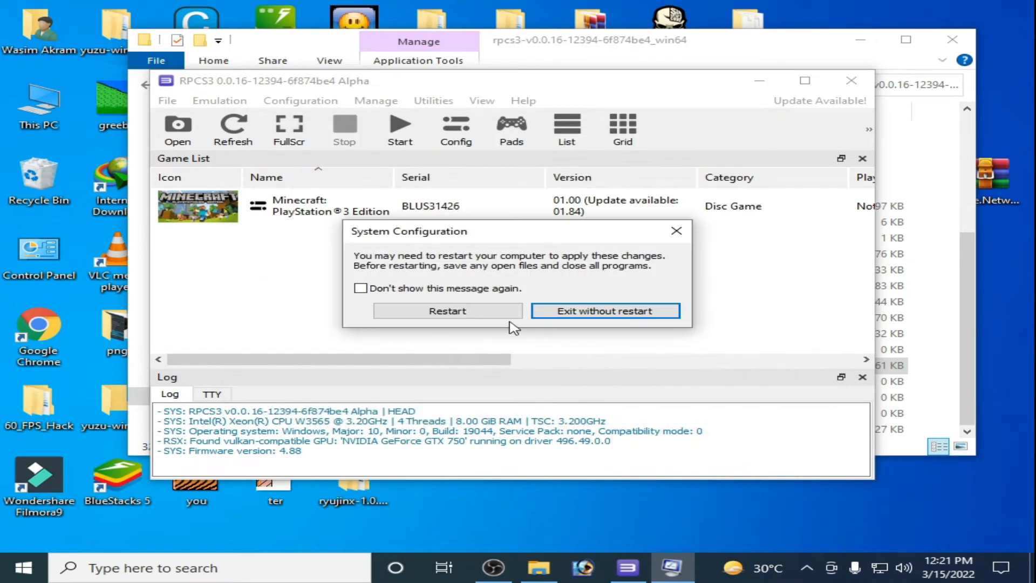
pyautogui.moveTo(447, 311)
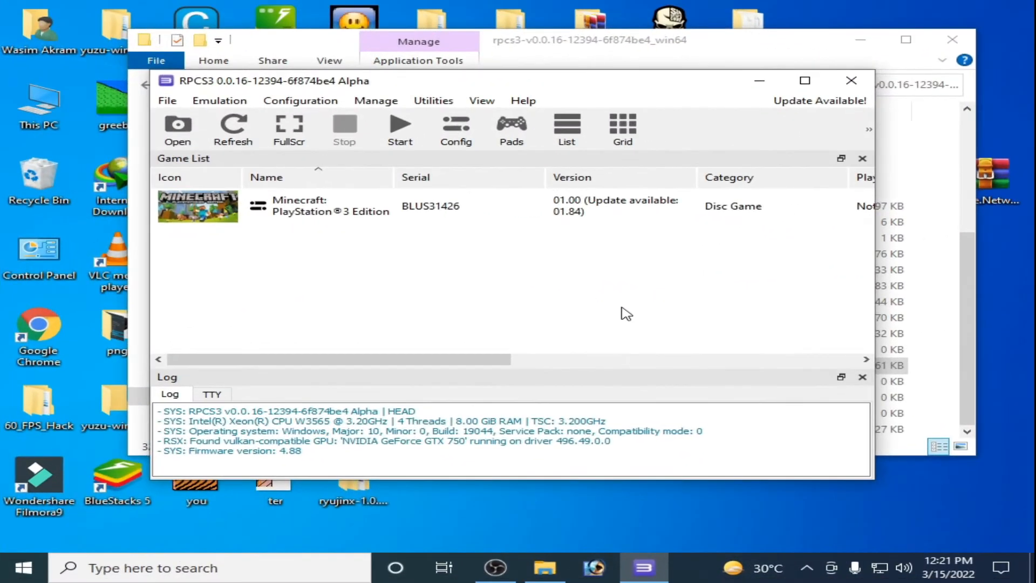
pyautogui.moveTo(300, 101)
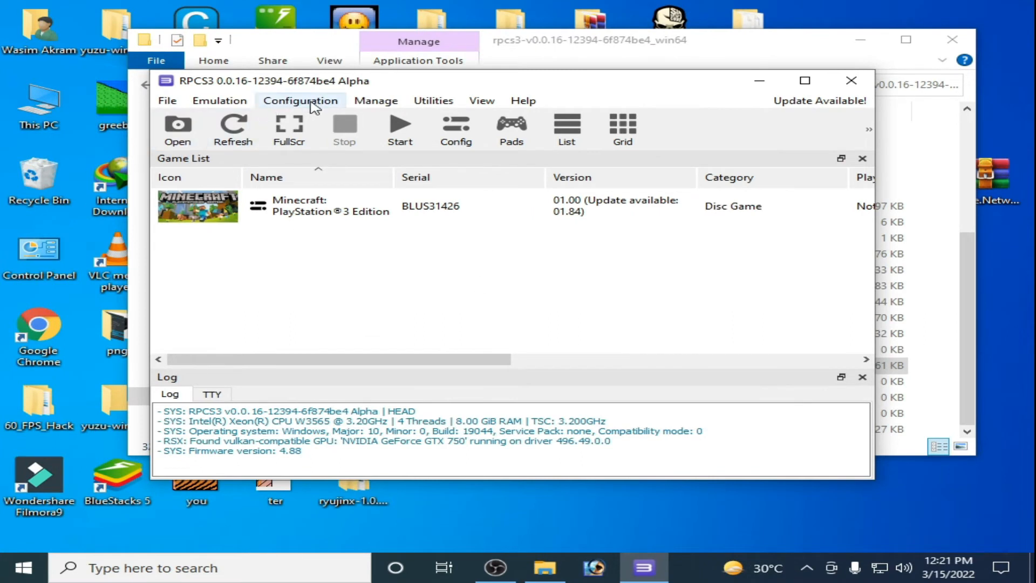
# - In the CPU settings, choose 1 as the preferred SPU threads value
pyautogui.click(299, 100)
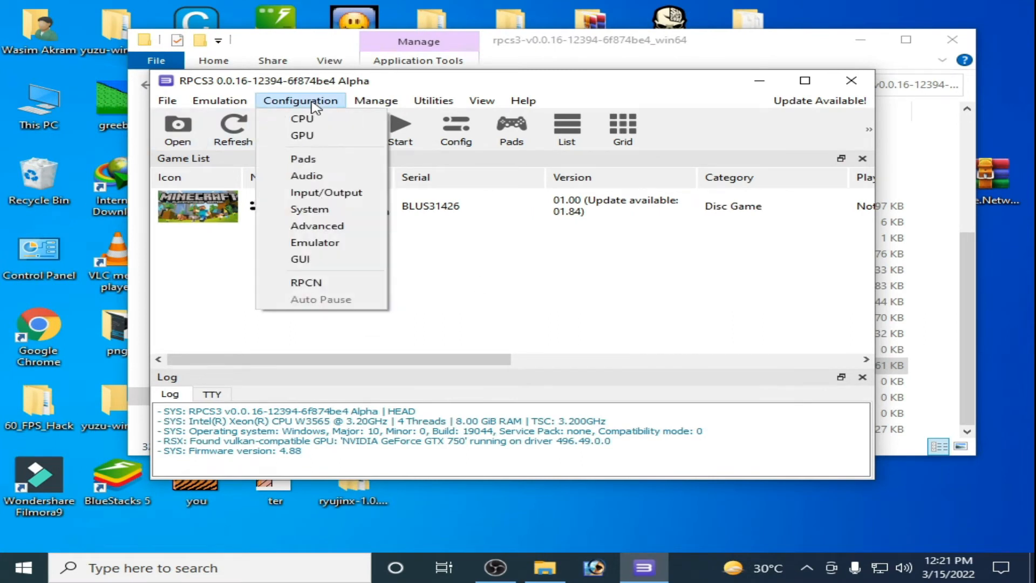
pyautogui.click(302, 119)
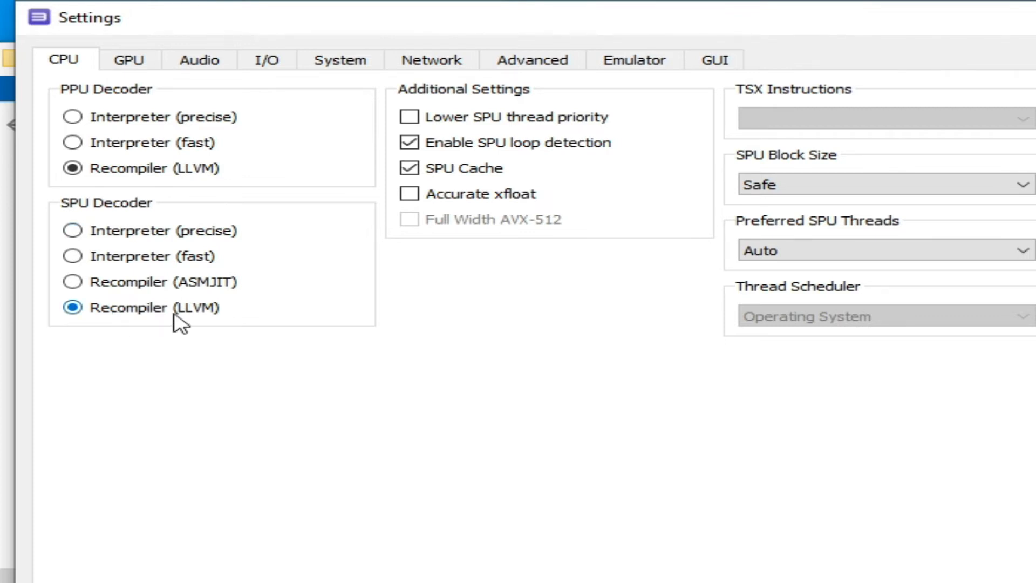
pyautogui.moveTo(411, 235)
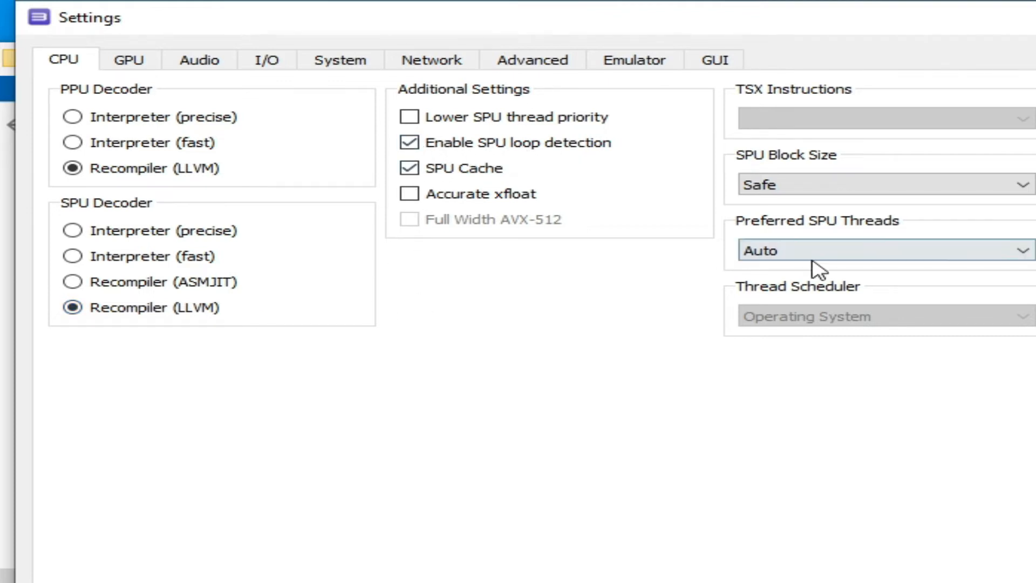
pyautogui.click(881, 249)
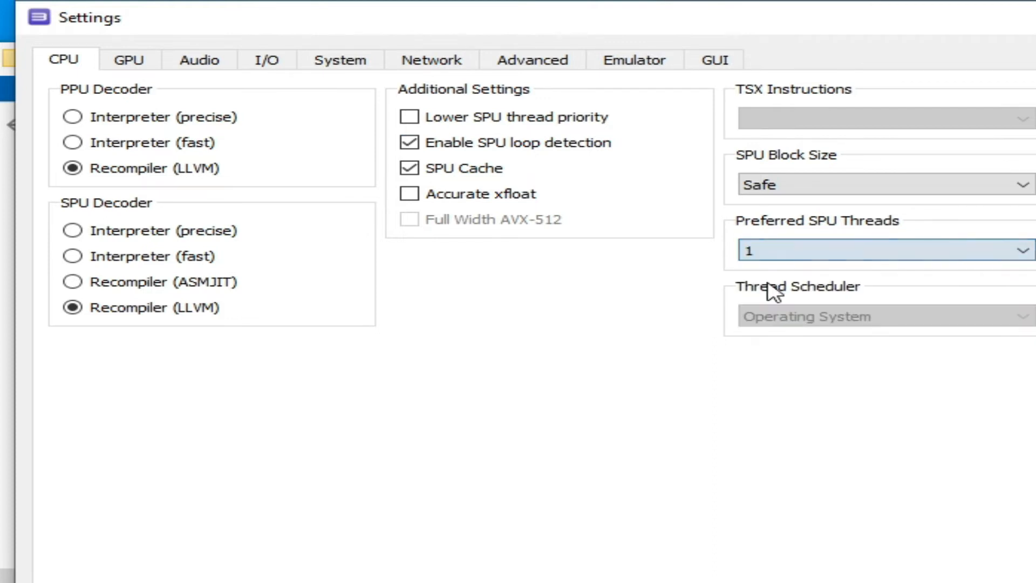
pyautogui.click(223, 40)
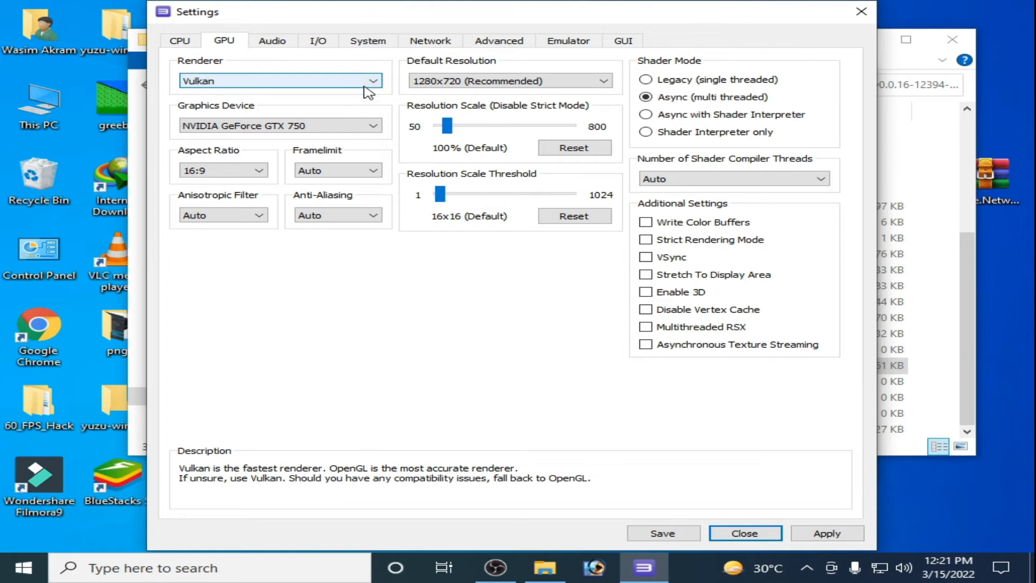
pyautogui.moveTo(333, 86)
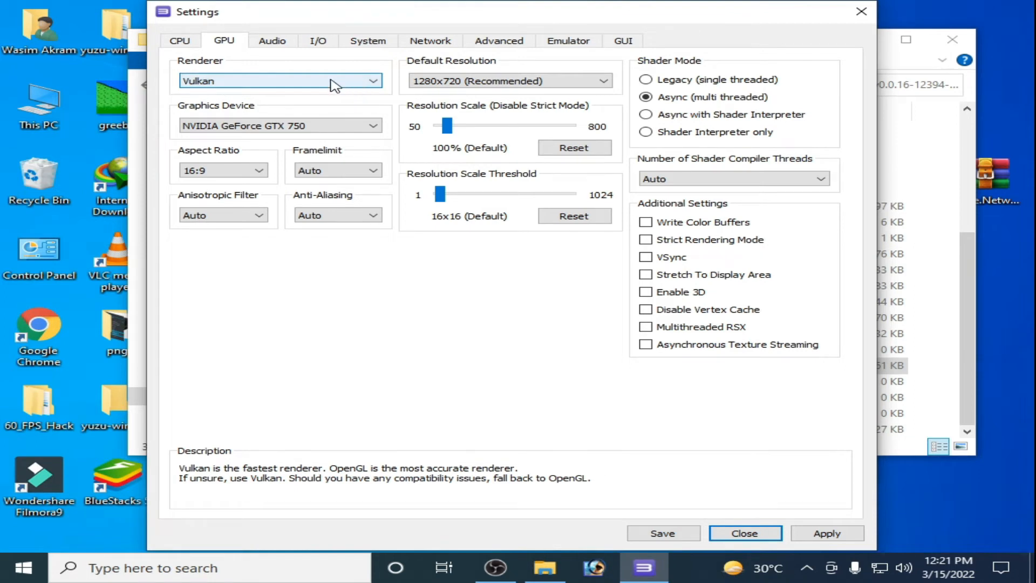
# - Keep Vulkan and apply, then set the maximum number of SPURS threads to 4
pyautogui.click(509, 80)
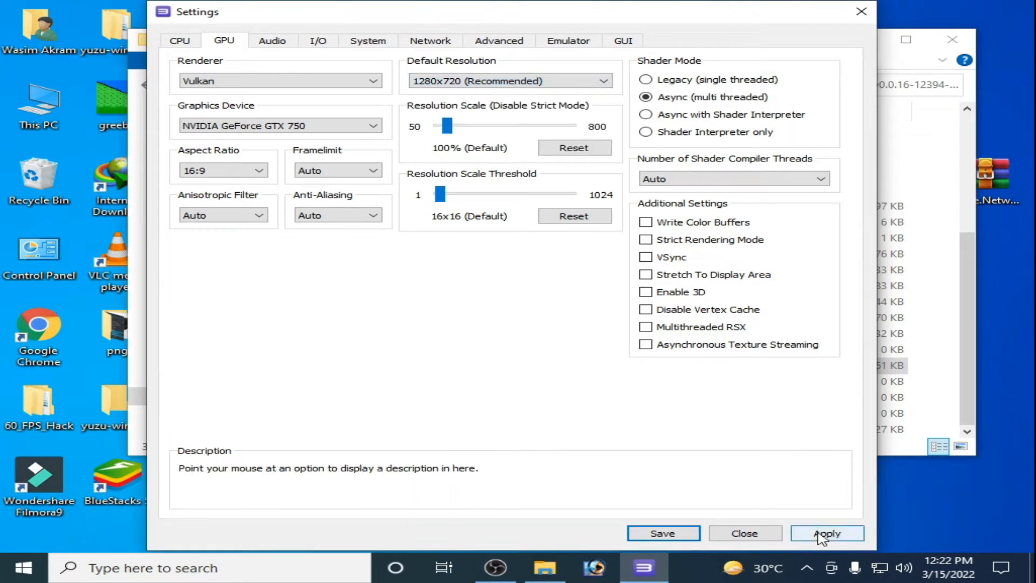
pyautogui.click(499, 40)
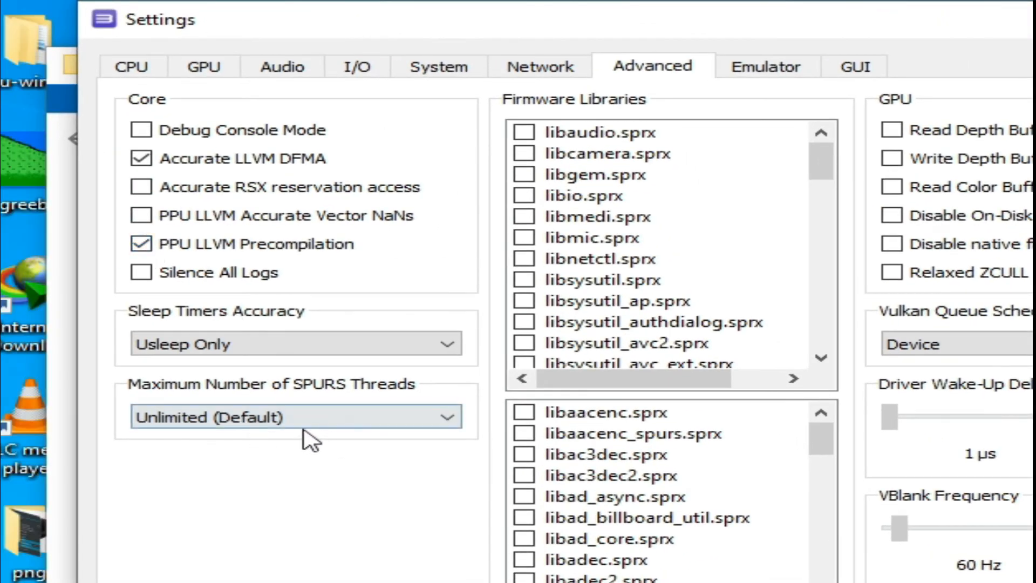
pyautogui.moveTo(280, 392)
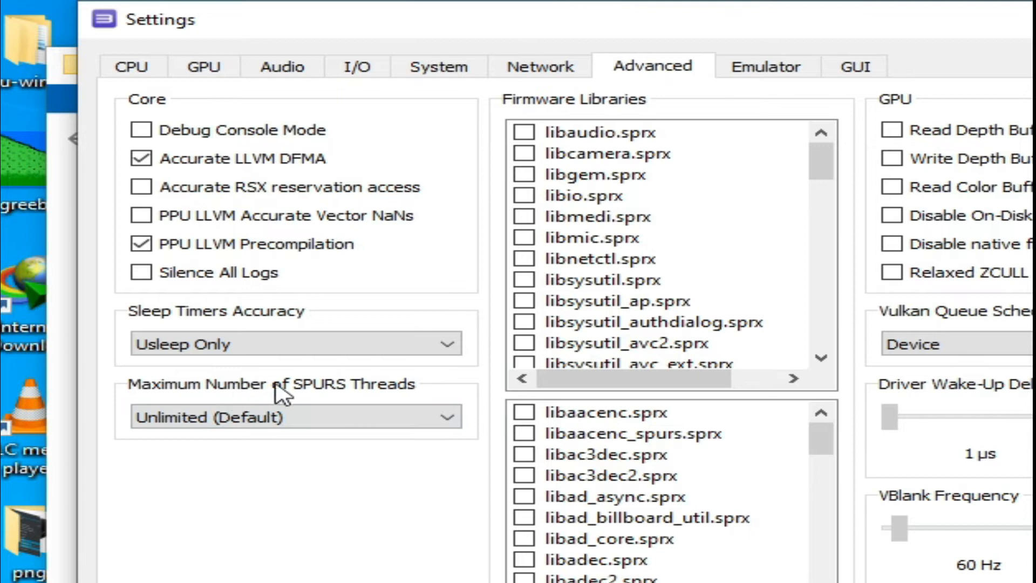
pyautogui.click(294, 416)
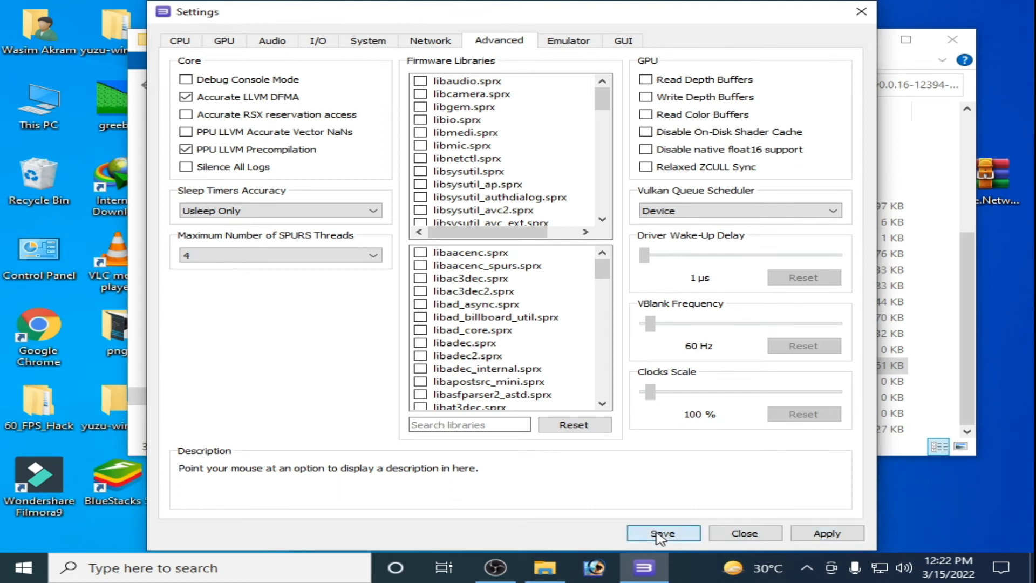
# - Save the global settings, then set Minecraft's custom configuration driver wake-up delay to 200 µs
pyautogui.click(662, 533)
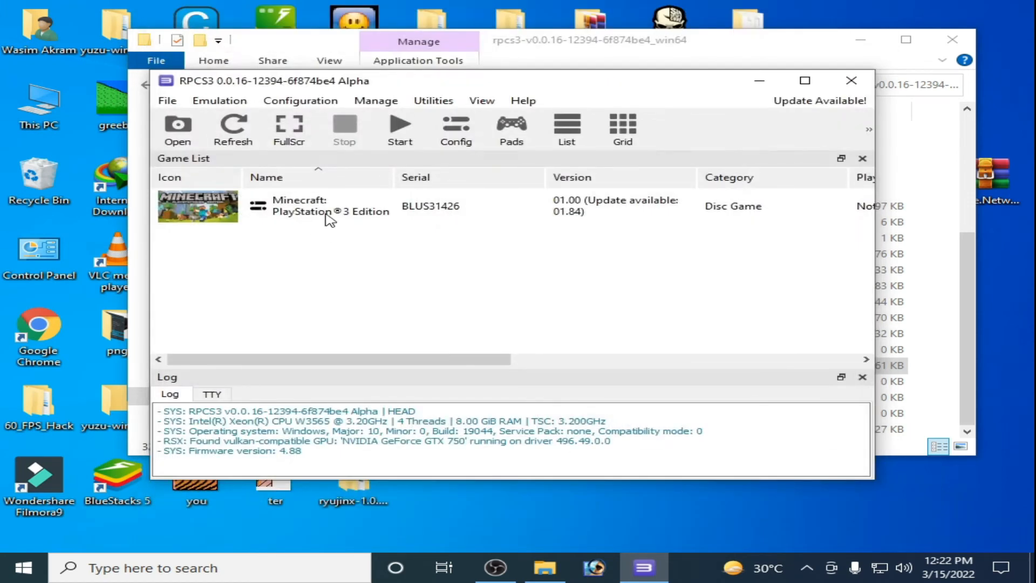
pyautogui.moveTo(337, 217)
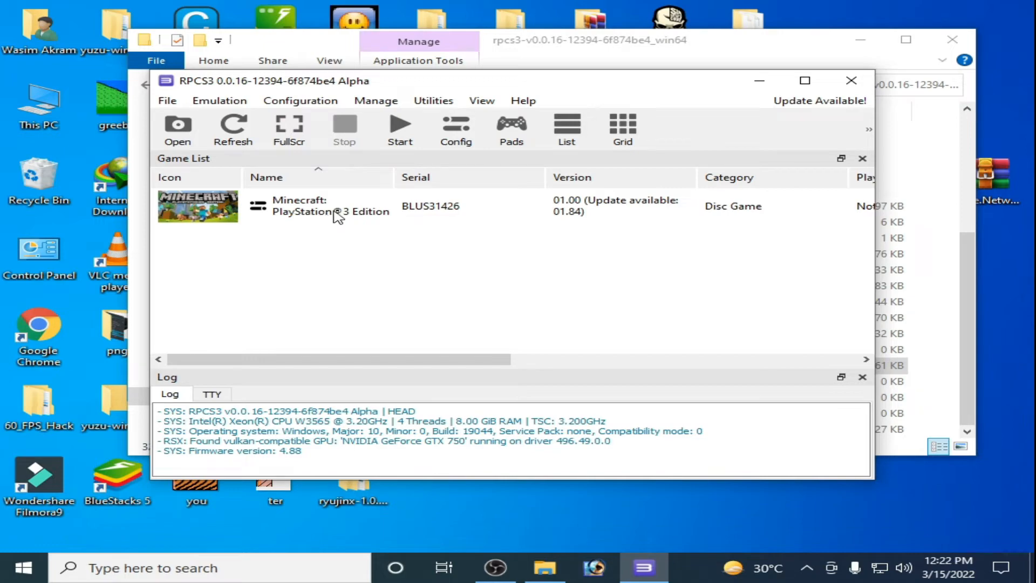
pyautogui.rightClick(330, 205)
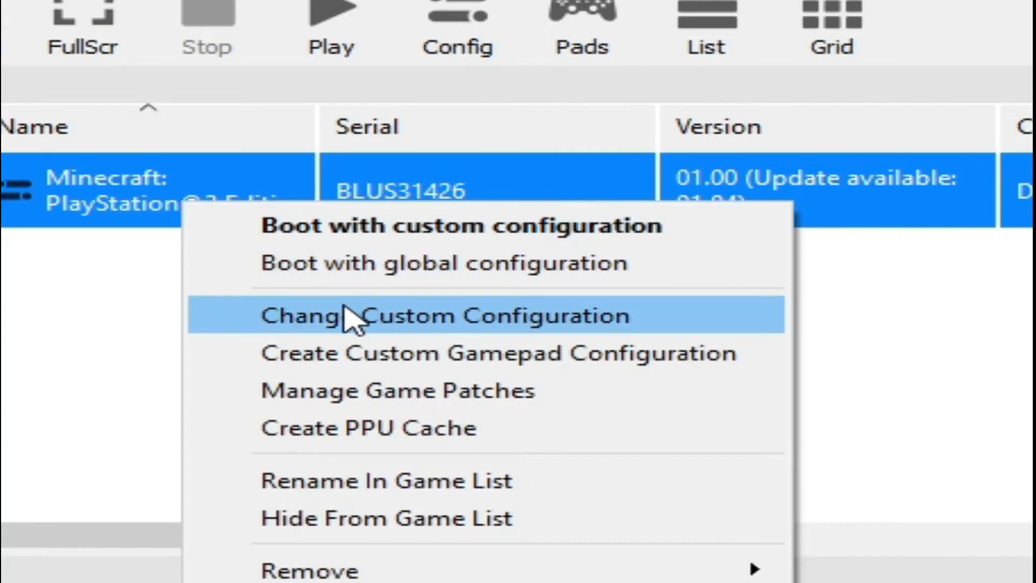
pyautogui.moveTo(449, 330)
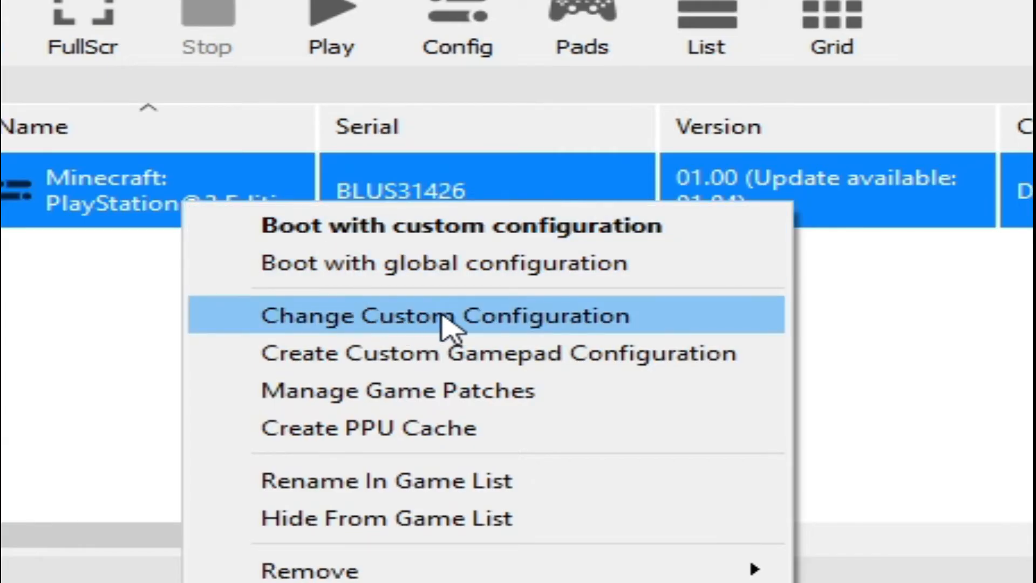
pyautogui.click(445, 314)
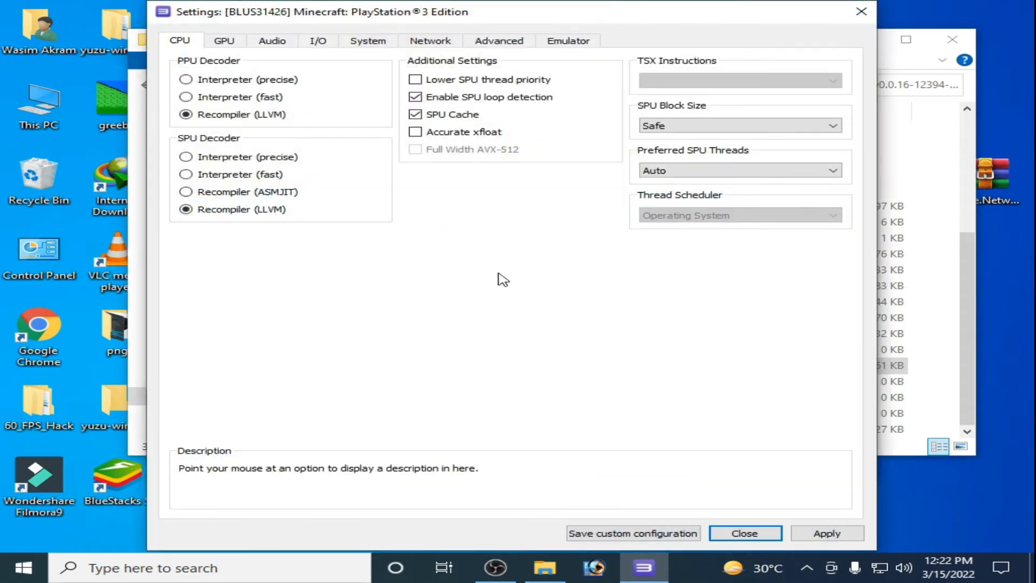
pyautogui.moveTo(508, 229)
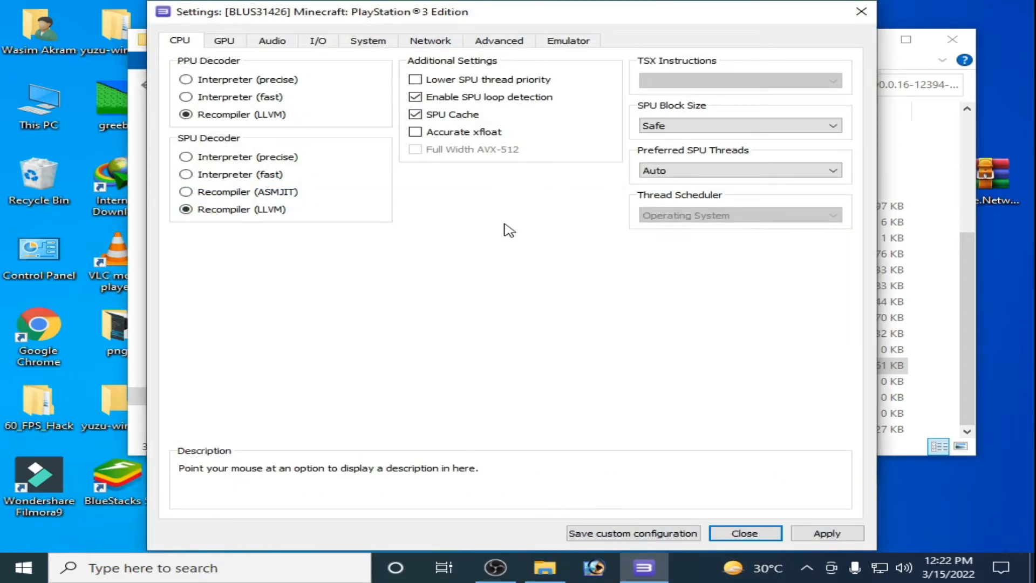
pyautogui.click(499, 40)
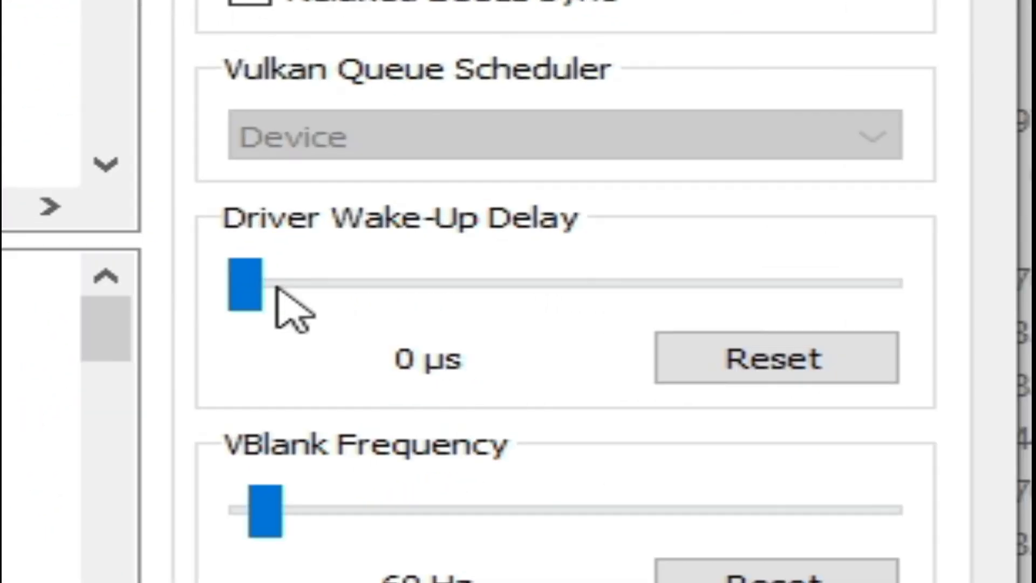
pyautogui.click(246, 284)
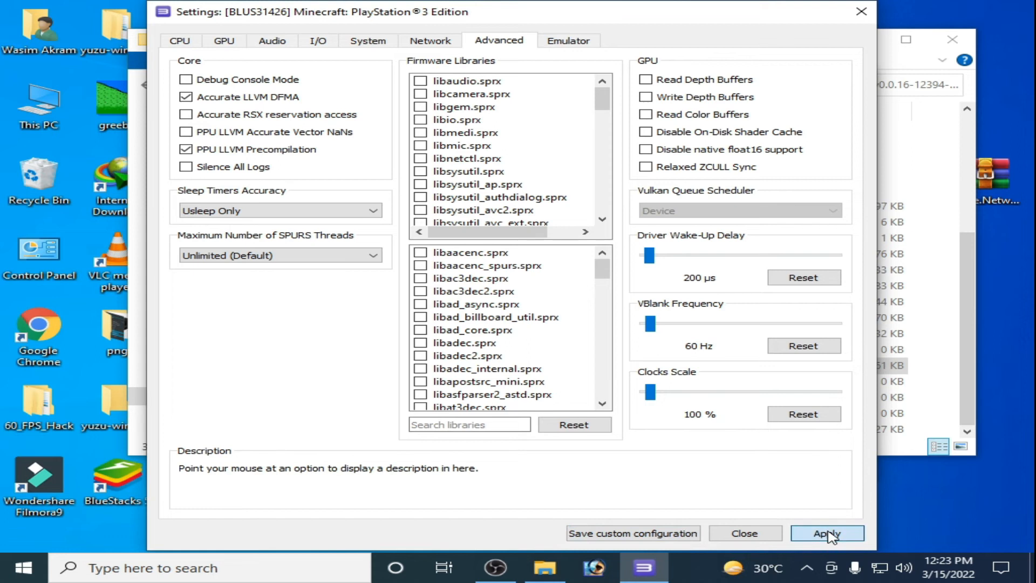
pyautogui.moveTo(616, 533)
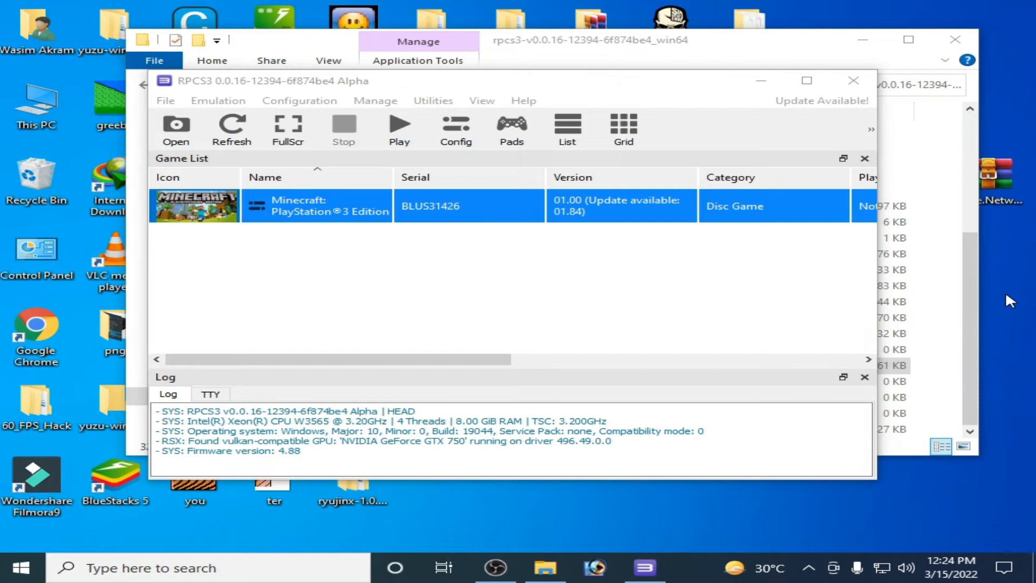
# - In NVIDIA Control Panel's image settings, select 'Use the advanced 3D image settings' and apply
pyautogui.rightClick(1009, 301)
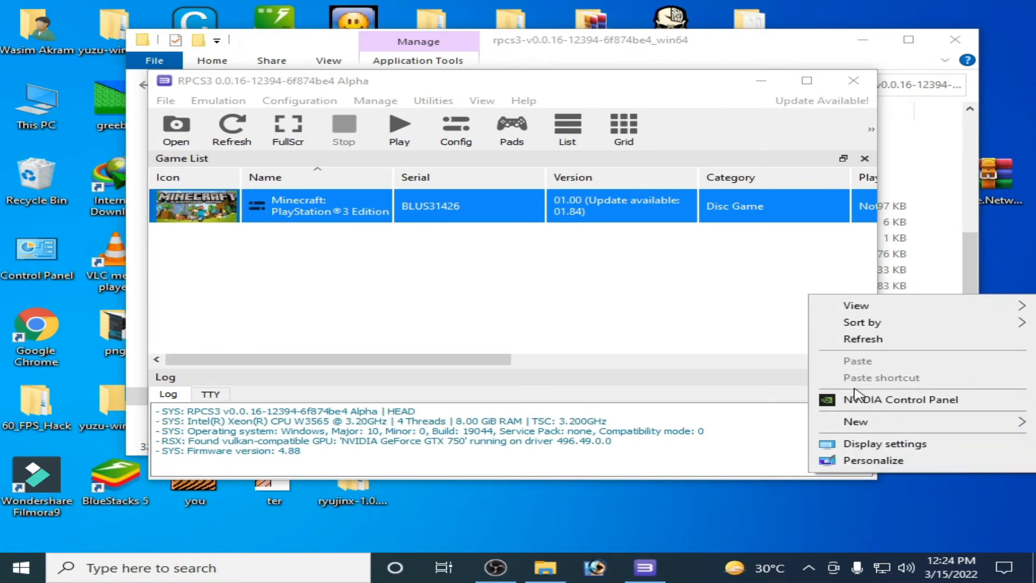
pyautogui.click(899, 399)
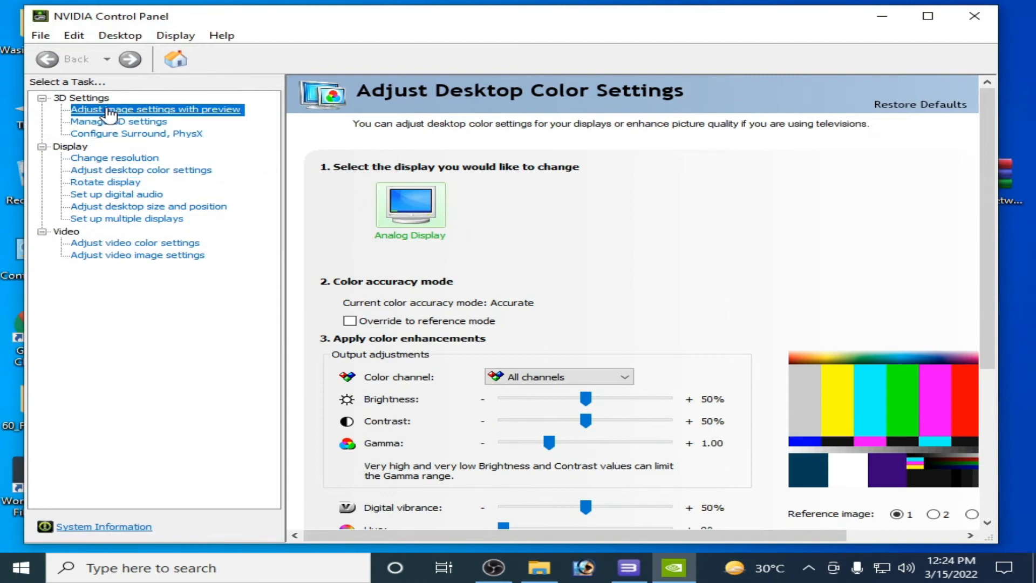
pyautogui.click(155, 109)
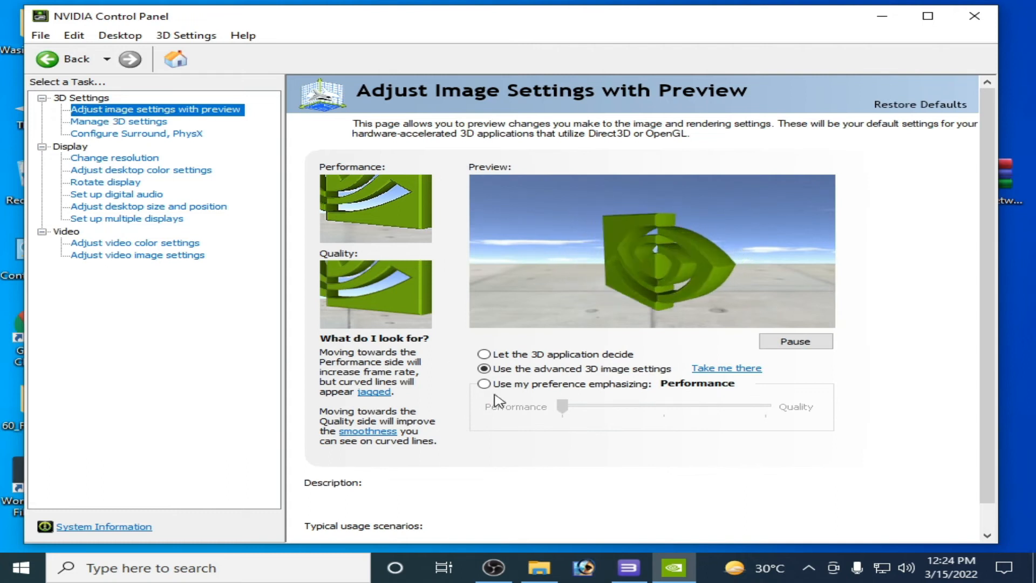
pyautogui.click(483, 384)
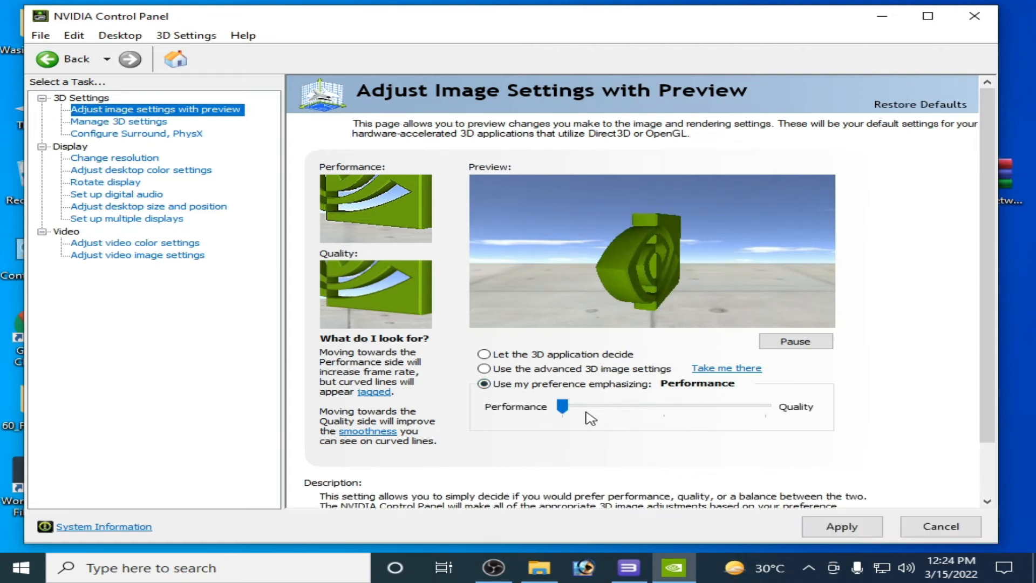
pyautogui.click(484, 369)
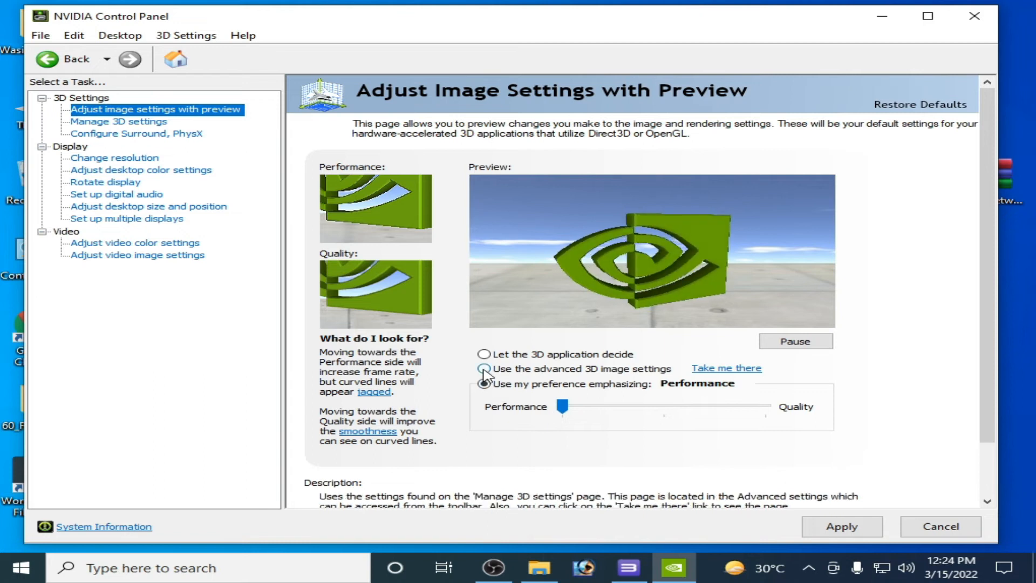
pyautogui.click(484, 369)
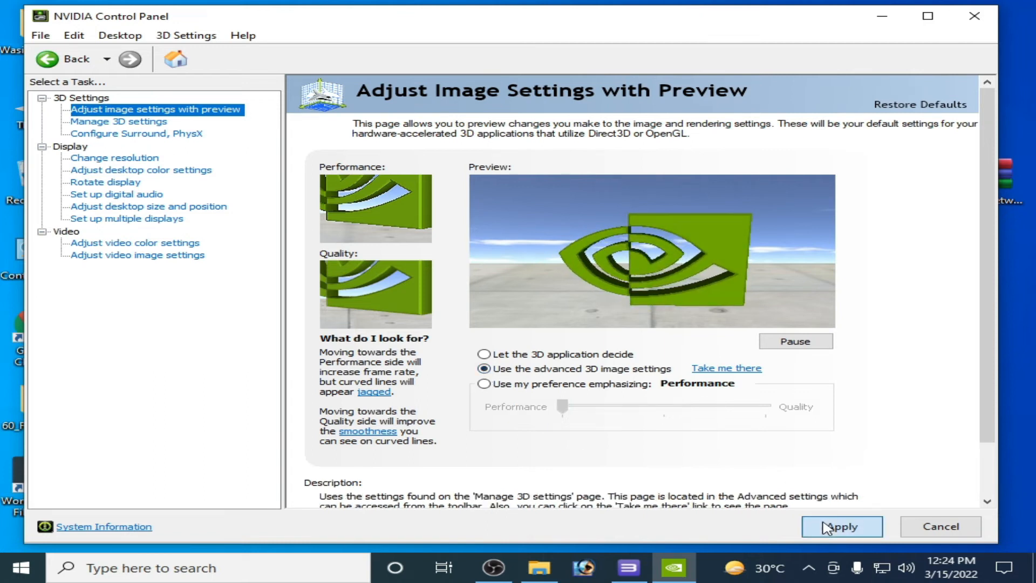
pyautogui.moveTo(115, 143)
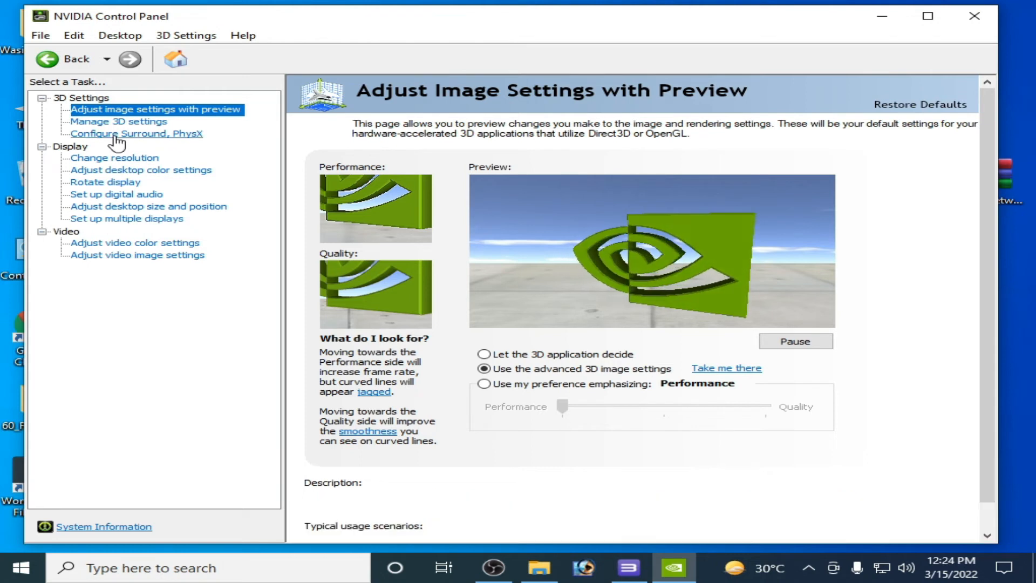
# - Assign PhysX processing to the NVIDIA GeForce GTX 750 and apply
pyautogui.click(136, 133)
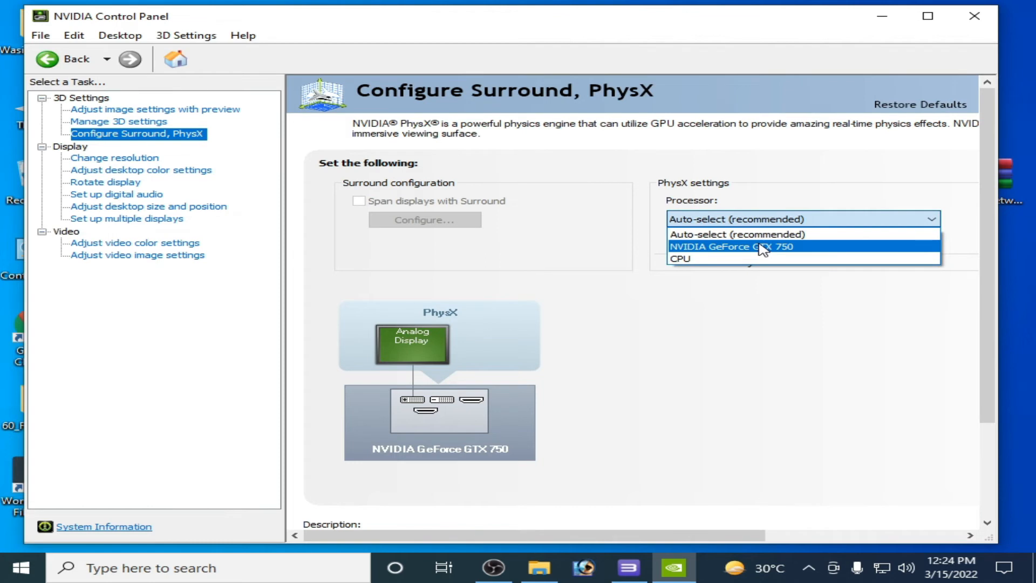
pyautogui.moveTo(738, 255)
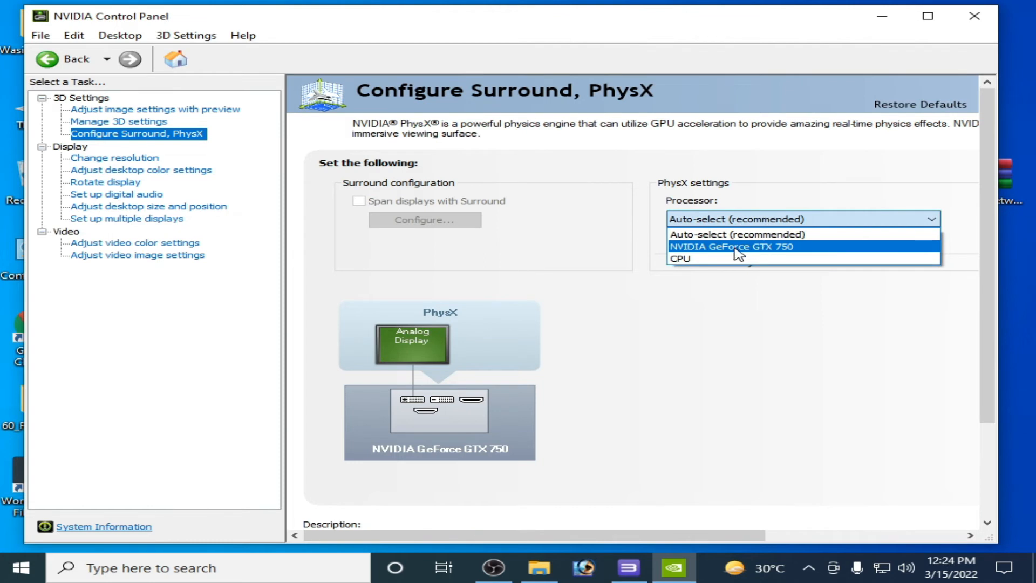
pyautogui.click(732, 246)
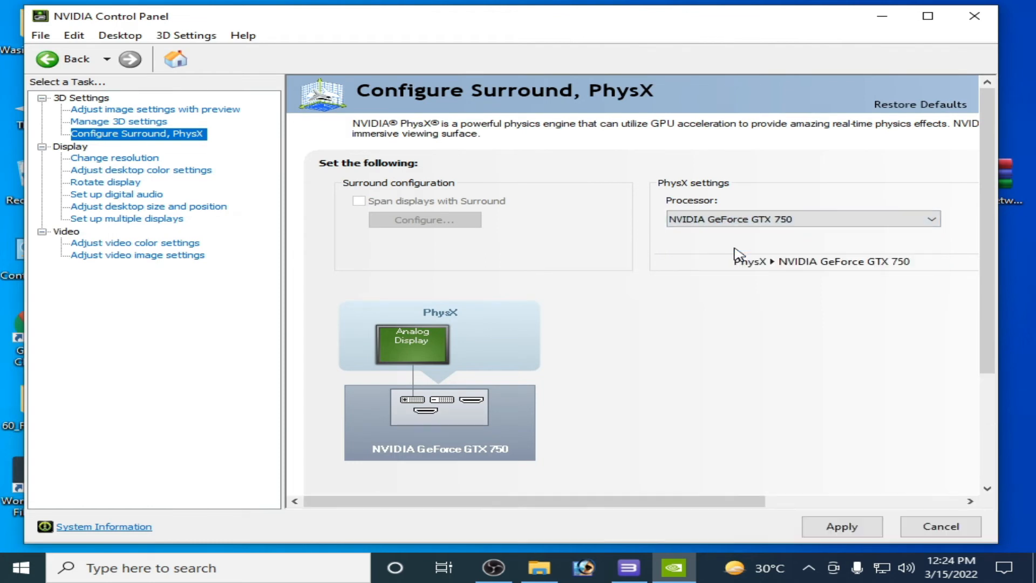
pyautogui.click(840, 526)
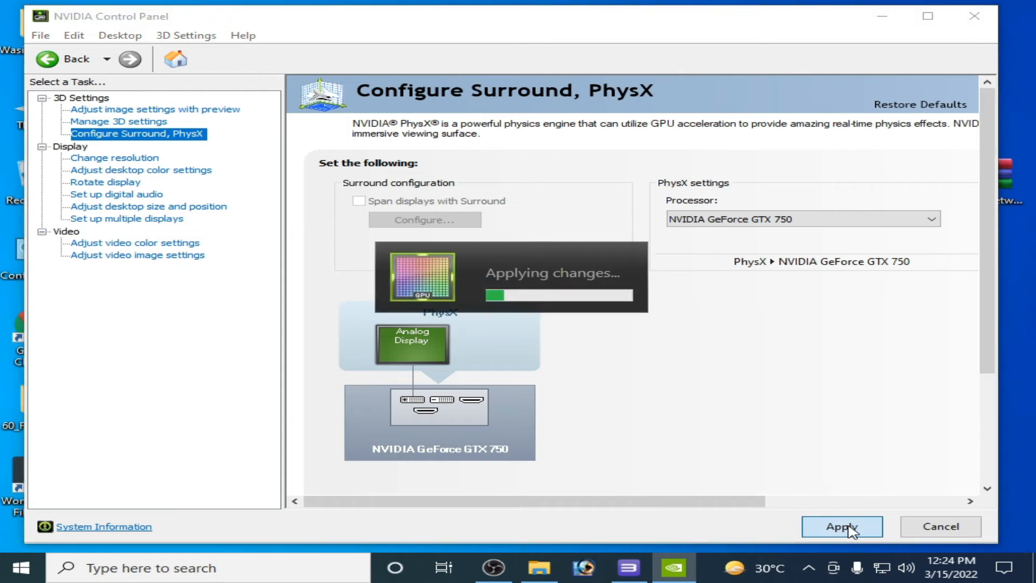
pyautogui.click(840, 526)
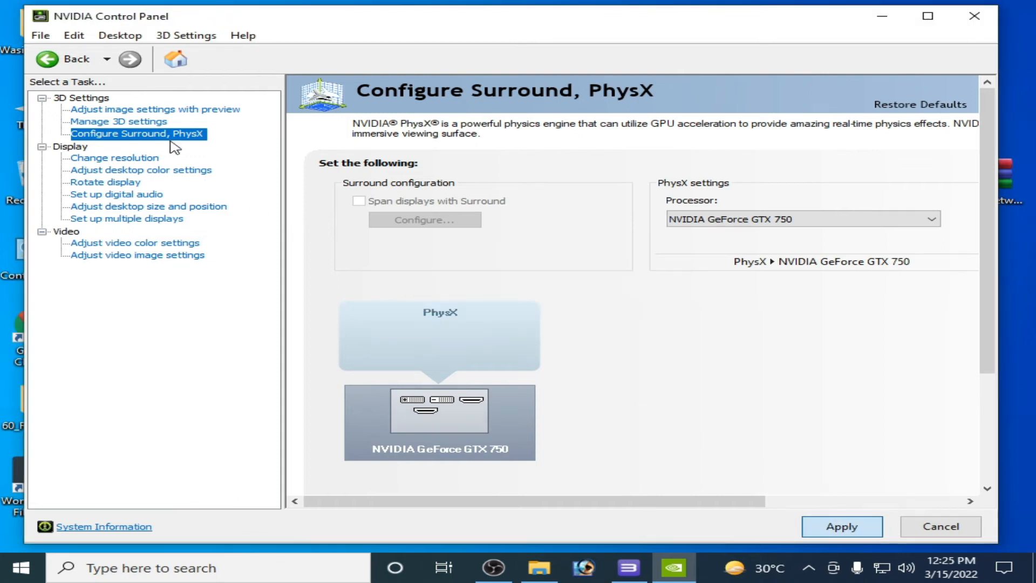
# - In Global Settings, set power to Prefer maximum performance and texture filtering quality to High performance, then apply
pyautogui.click(119, 121)
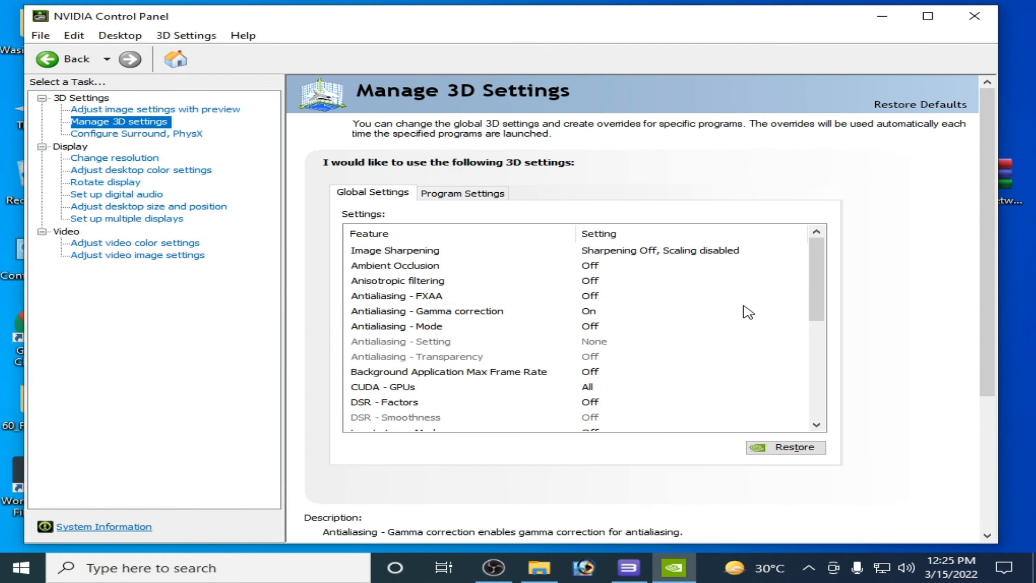
pyautogui.scroll(-3)
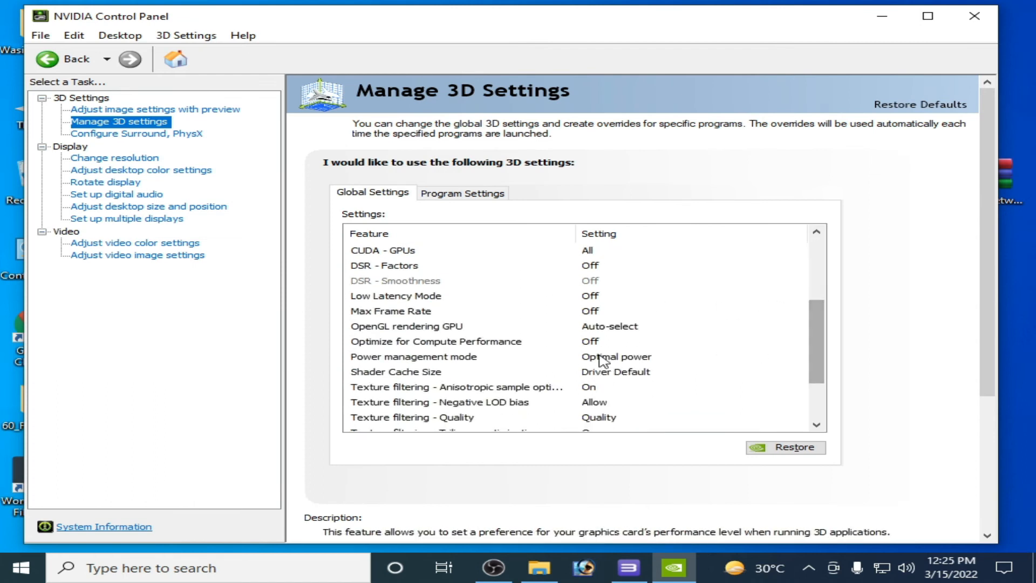
pyautogui.moveTo(432, 367)
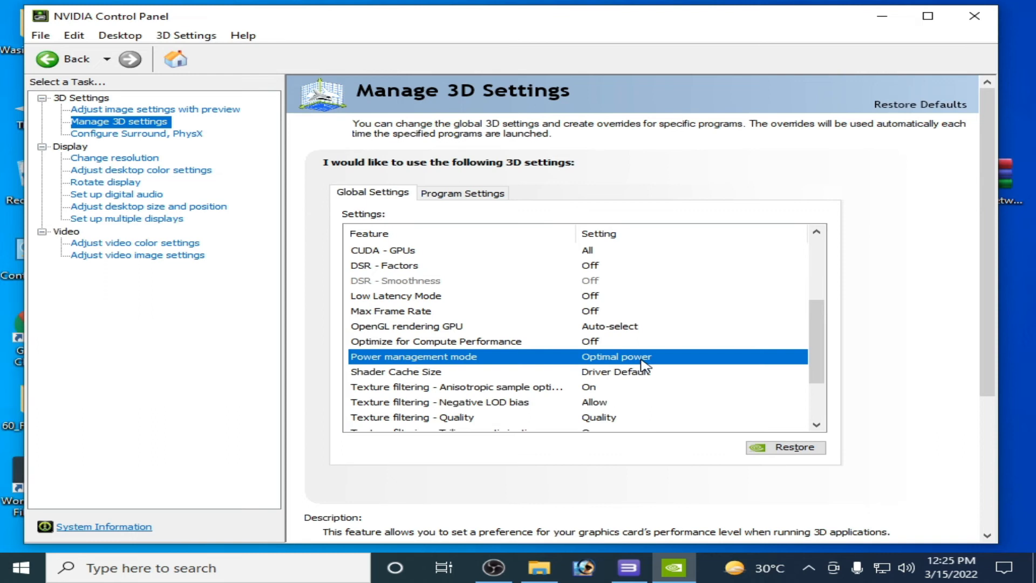
pyautogui.scroll(3)
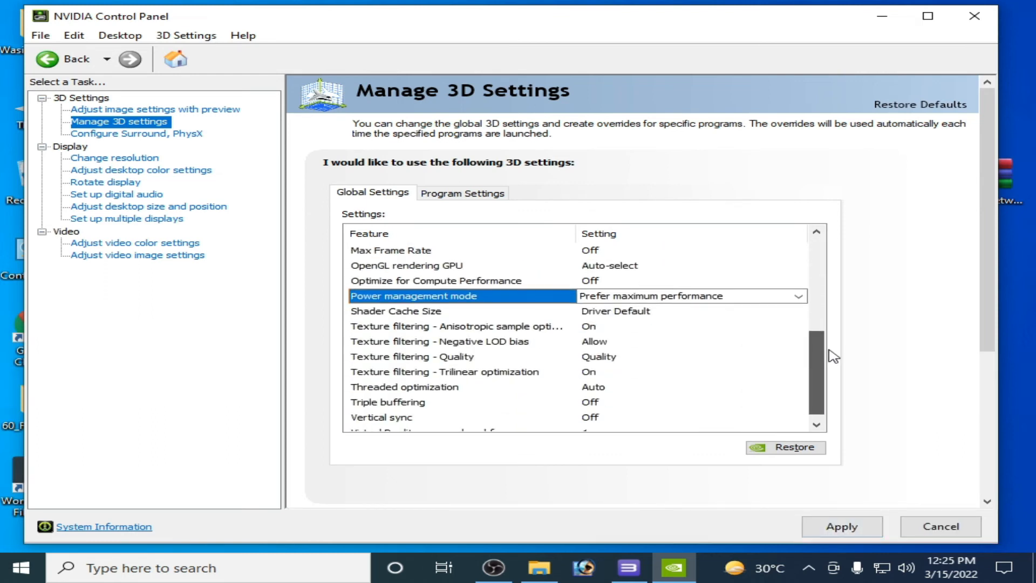
pyautogui.scroll(-3)
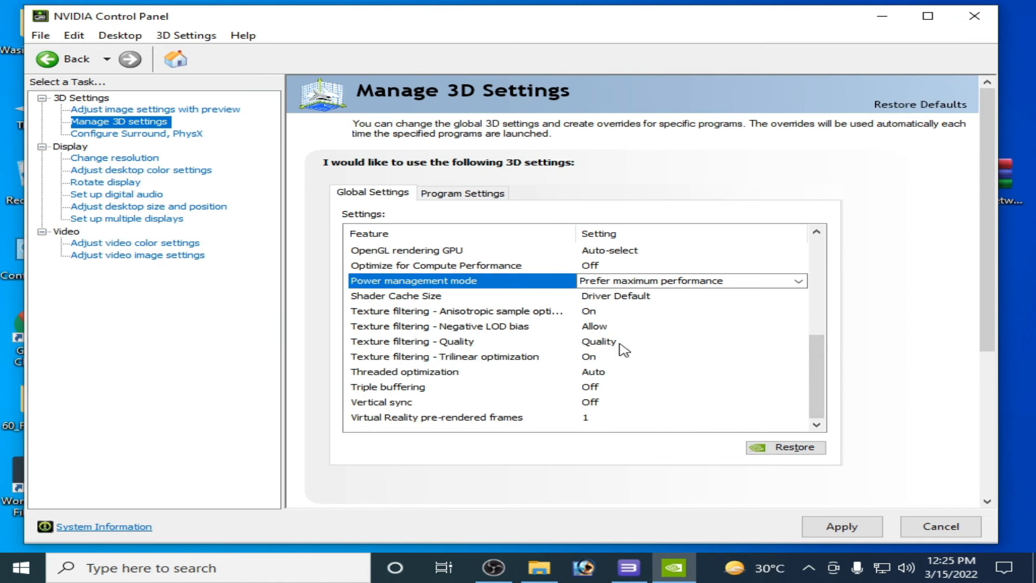
pyautogui.click(799, 341)
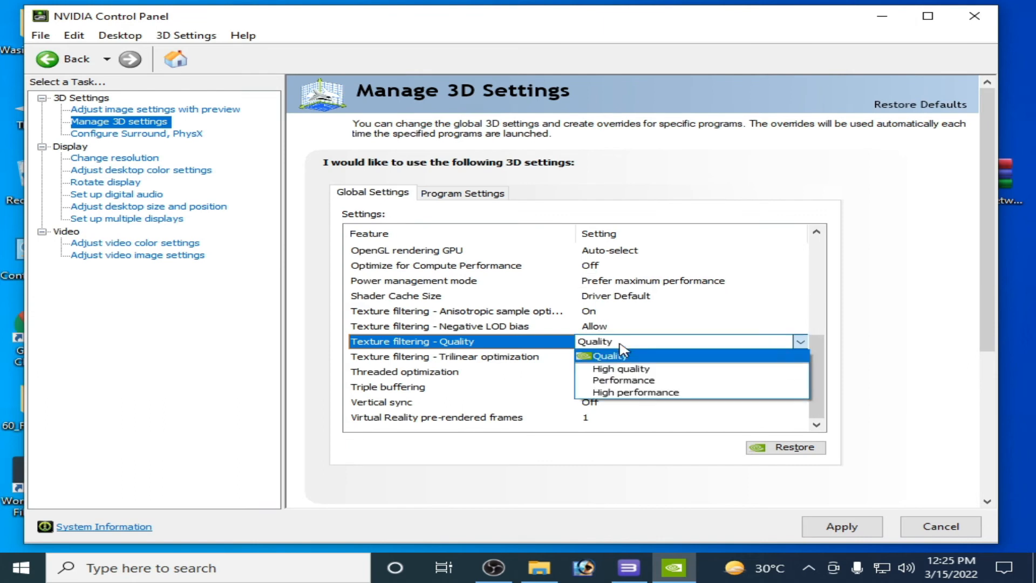
pyautogui.click(636, 391)
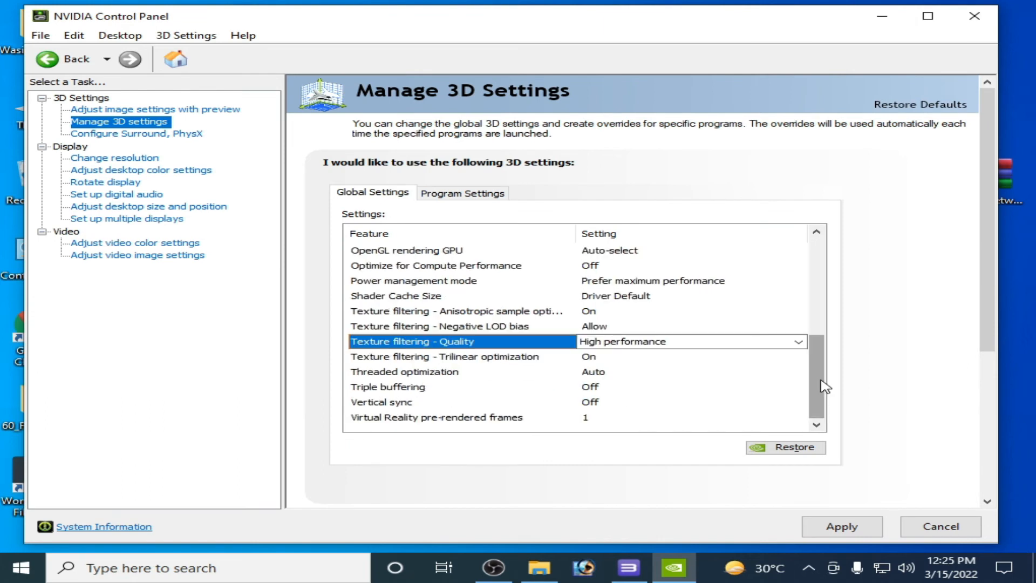
pyautogui.moveTo(573, 412)
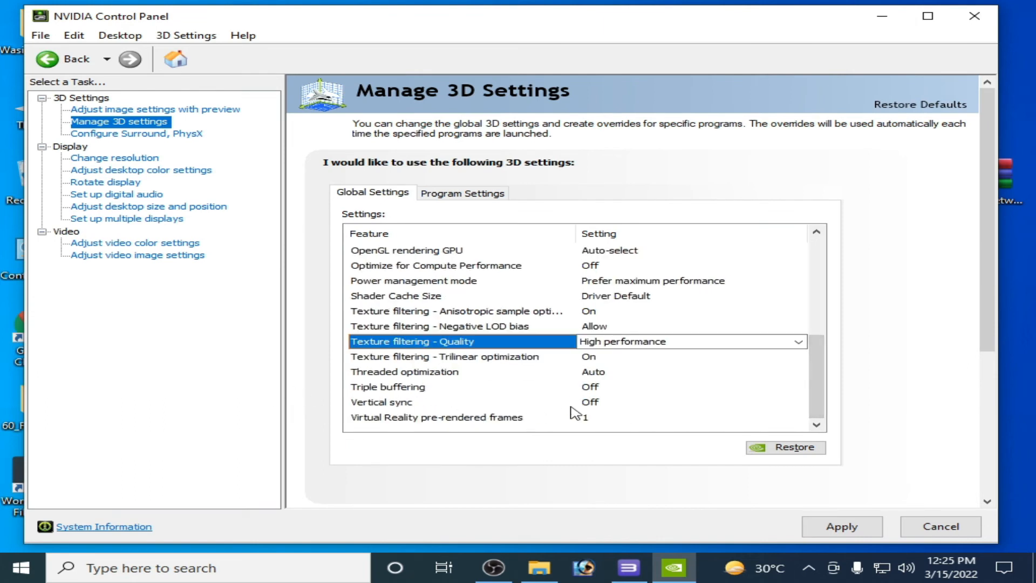
pyautogui.moveTo(842, 526)
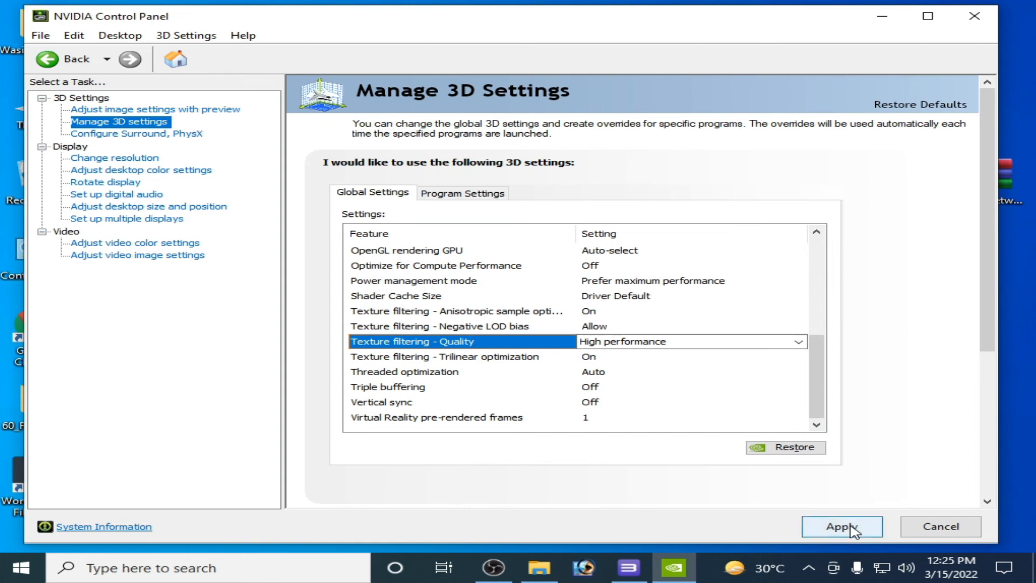
pyautogui.click(842, 526)
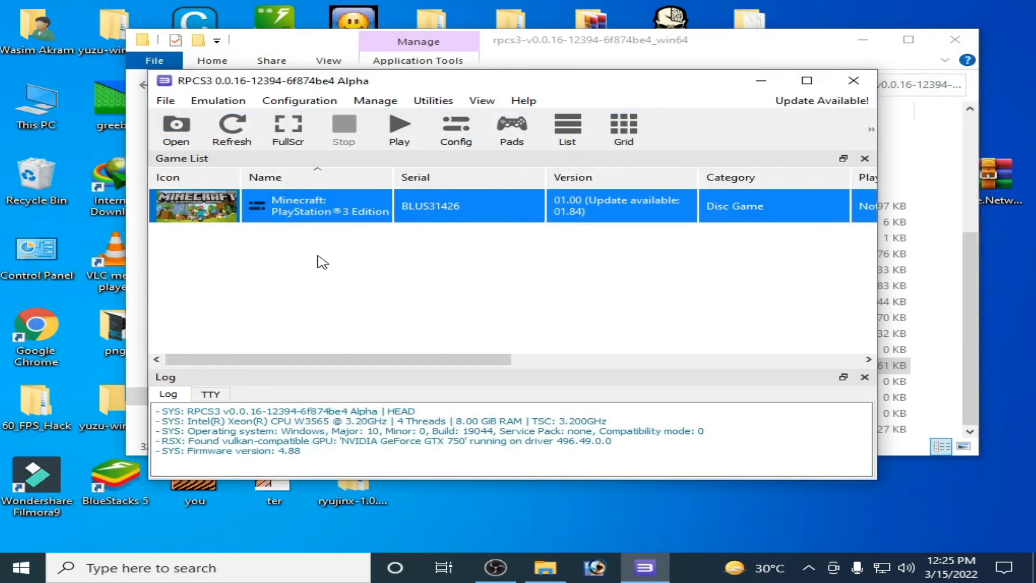
pyautogui.moveTo(255, 101)
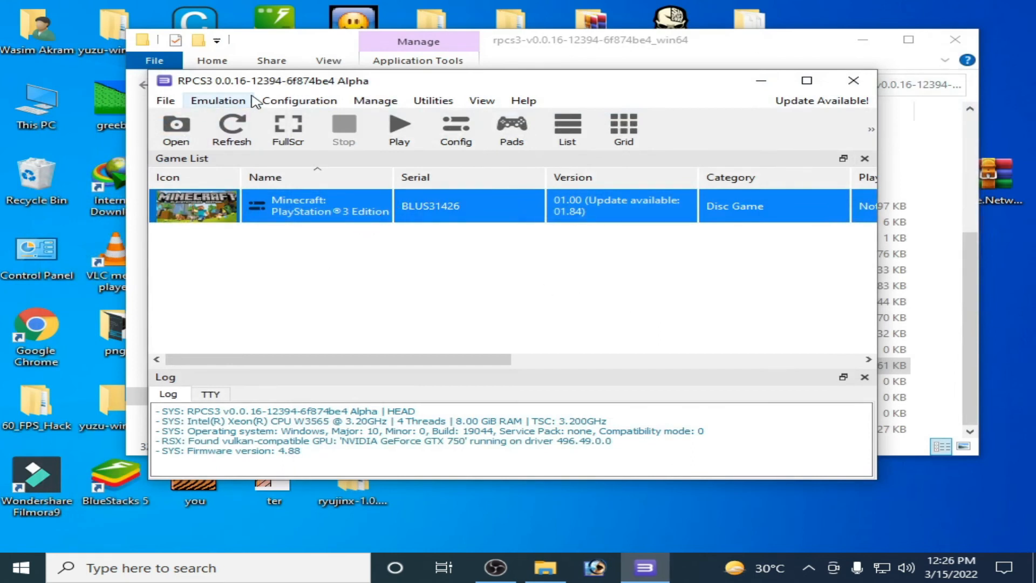
pyautogui.moveTo(299, 100)
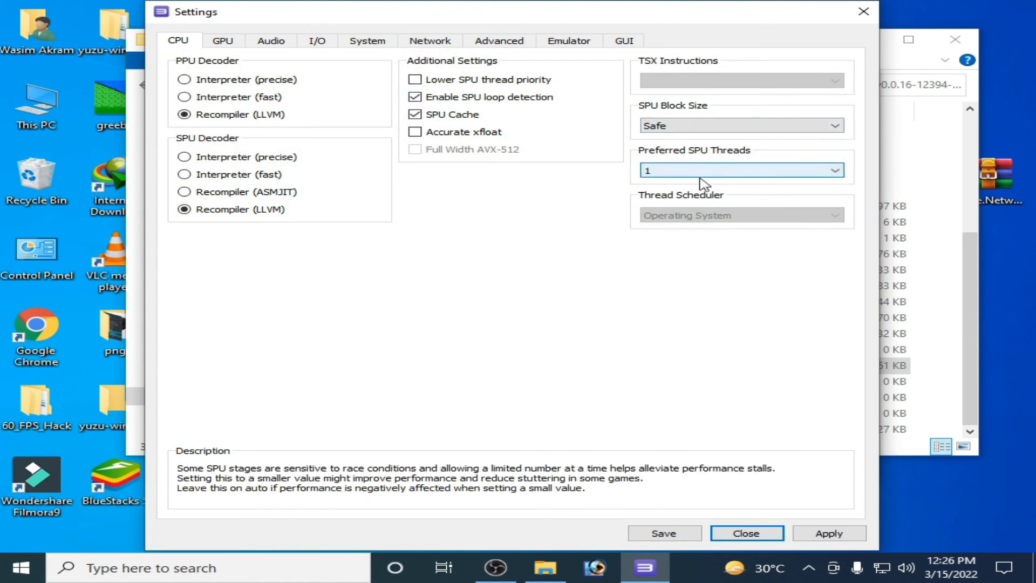
# - Review the GPU and Advanced settings, confirming Vulkan and 4 maximum SPURS threads
pyautogui.click(223, 40)
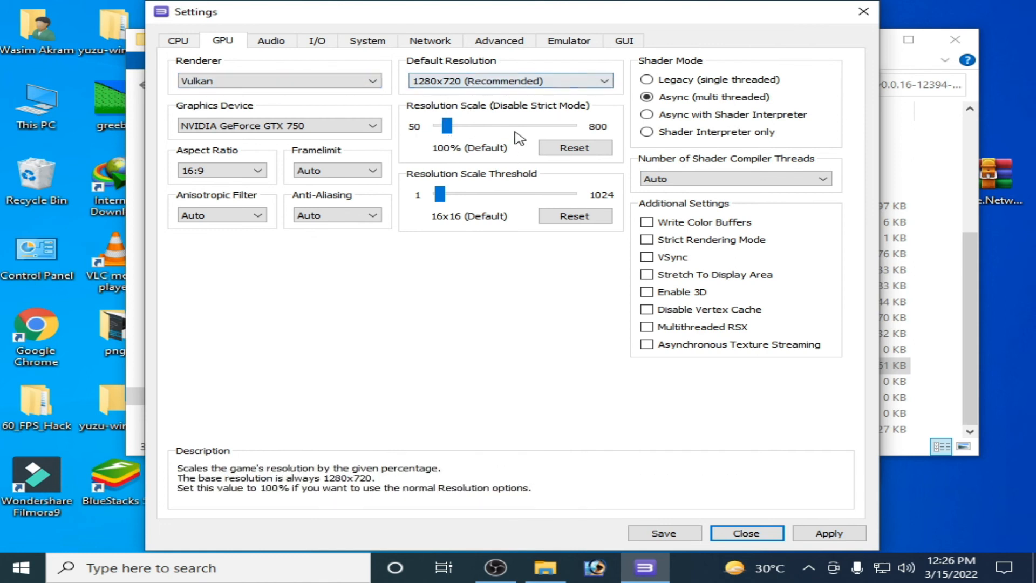
pyautogui.click(499, 40)
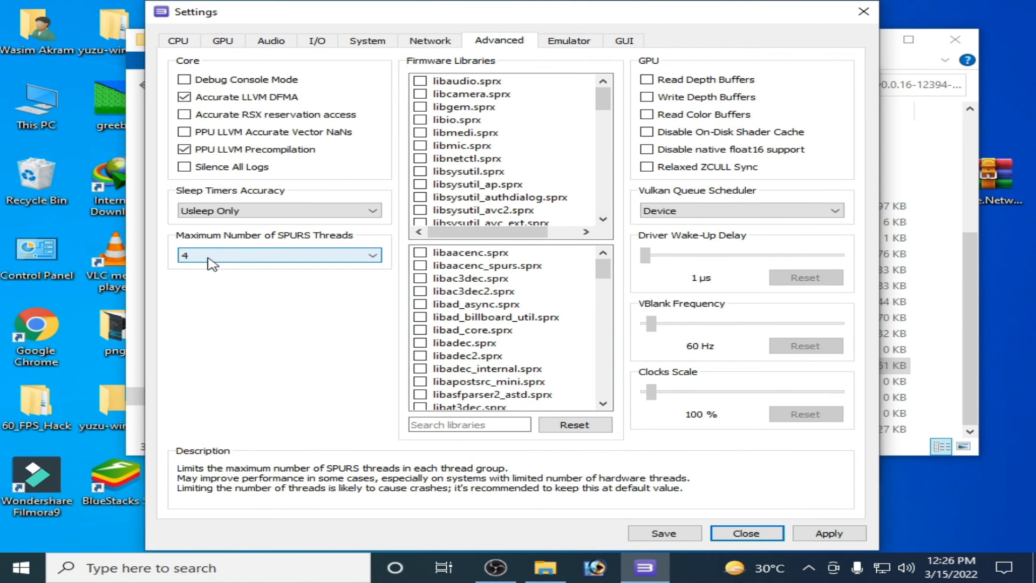
# - Review Minecraft: PlayStation 3 Edition's custom configuration Advanced settings (200 µs driver wake-up delay) and close it
pyautogui.rightClick(278, 205)
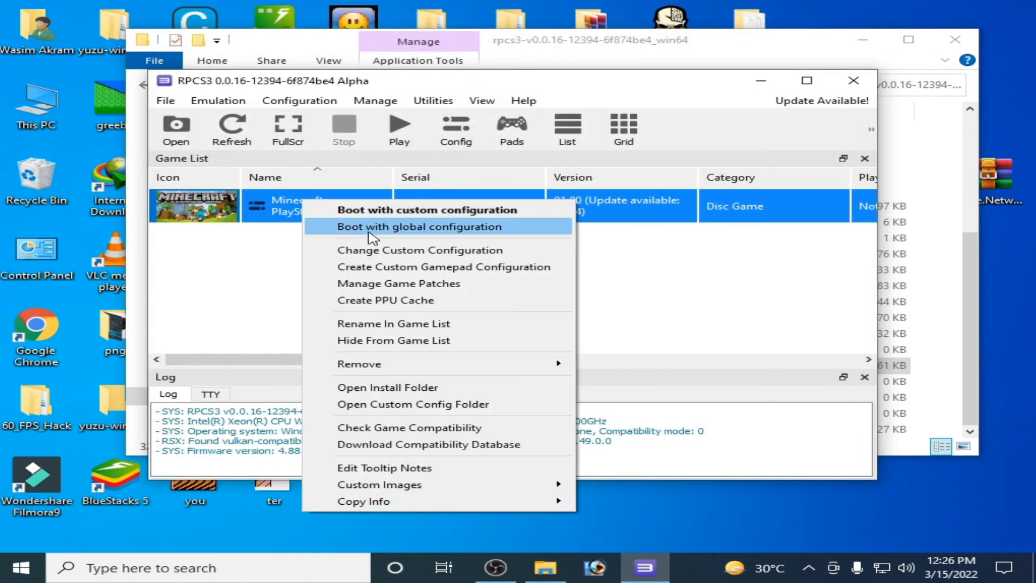
pyautogui.click(419, 249)
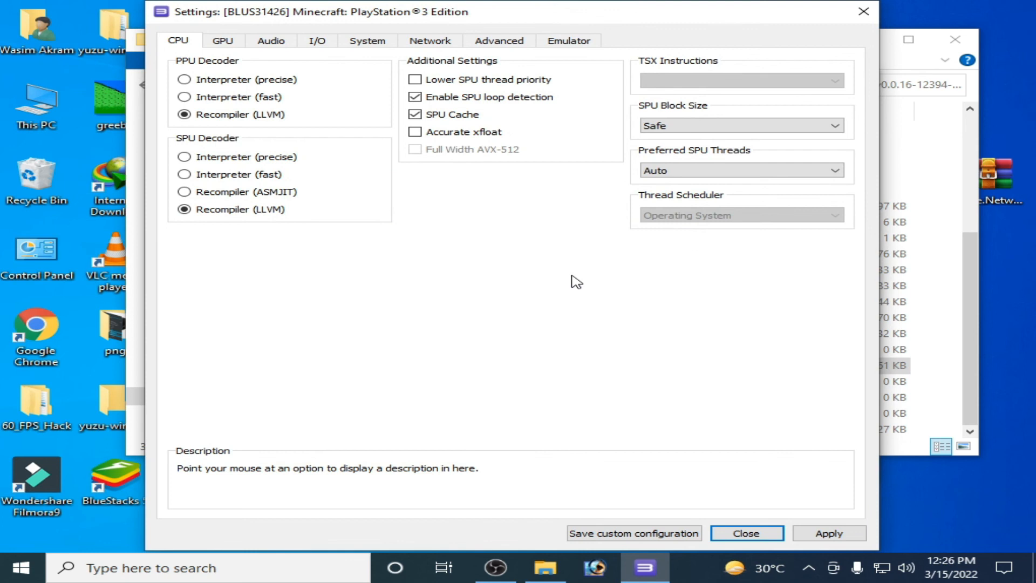
pyautogui.click(499, 40)
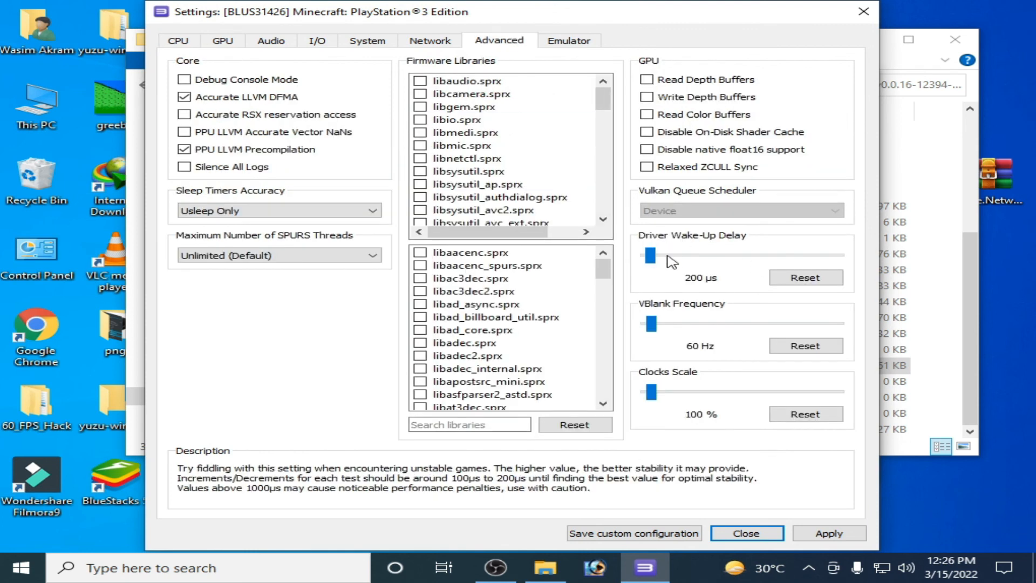
pyautogui.moveTo(725, 298)
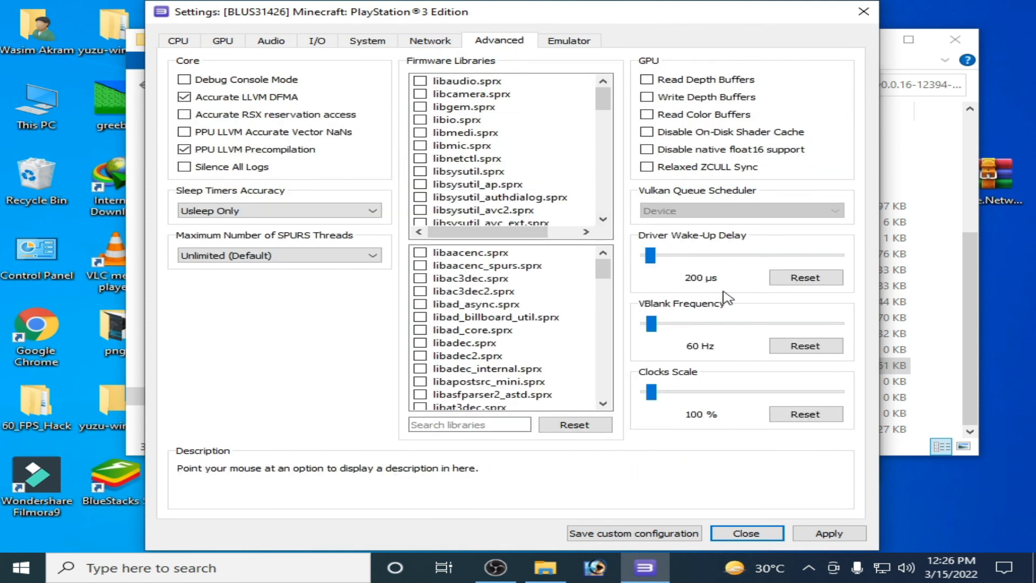
pyautogui.click(745, 533)
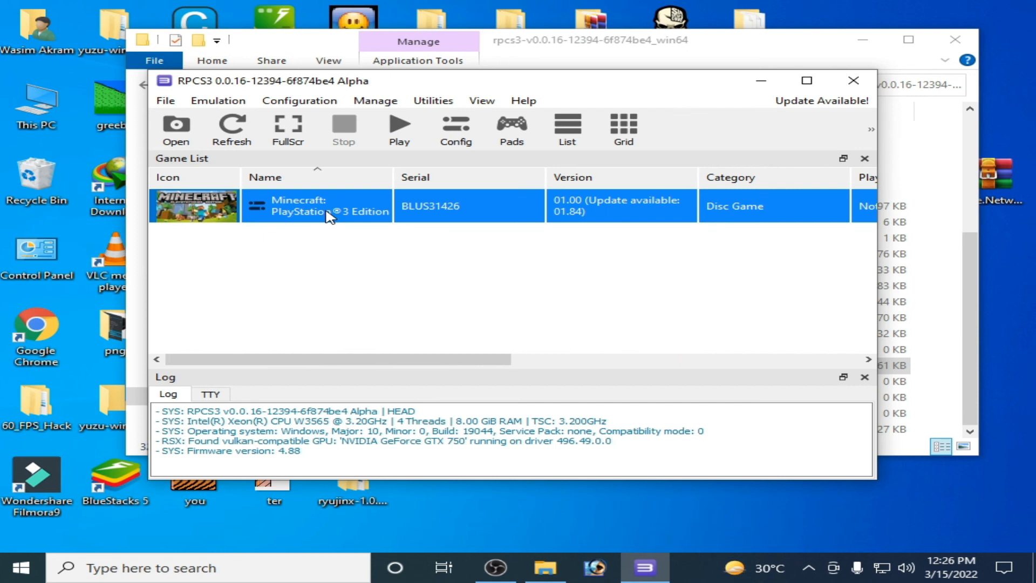